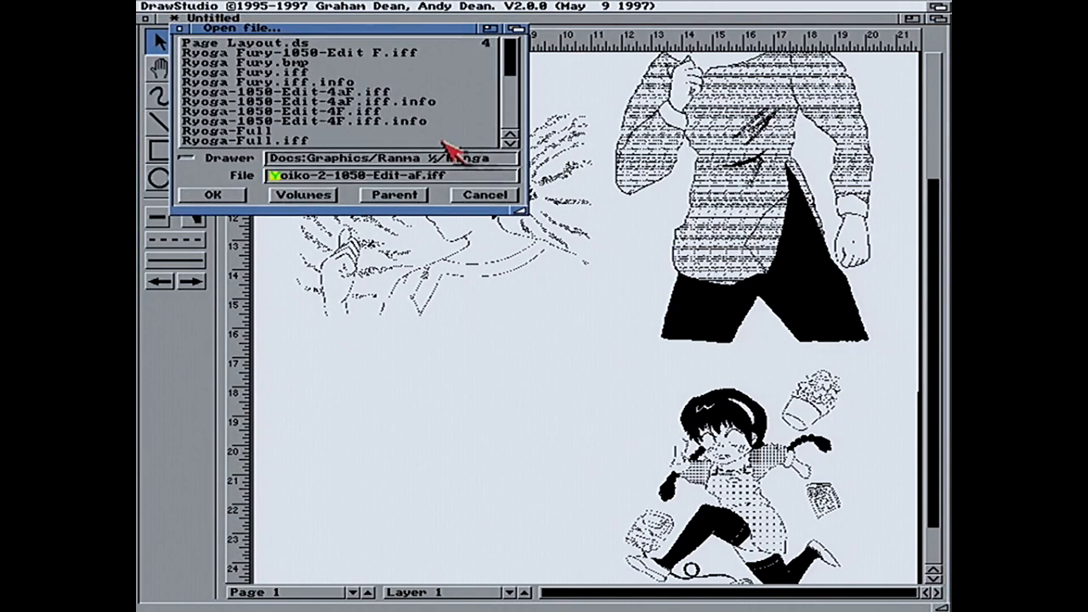
# - Import the Yoiko girl-in-cloud bitmap and place it on the page below the Ryoga panel
pyautogui.scroll(-3)
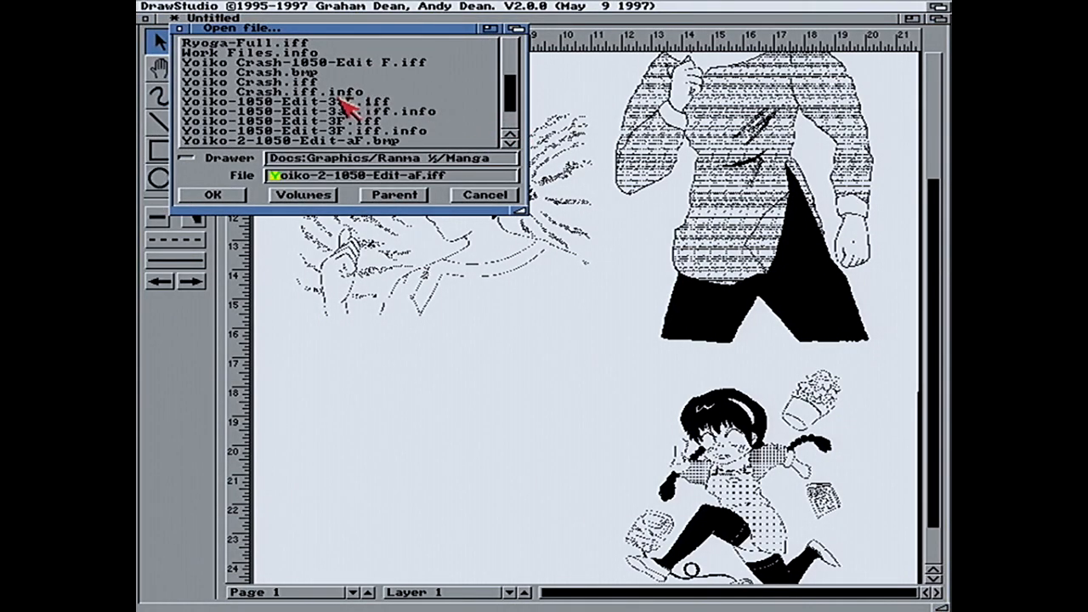
pyautogui.click(212, 194)
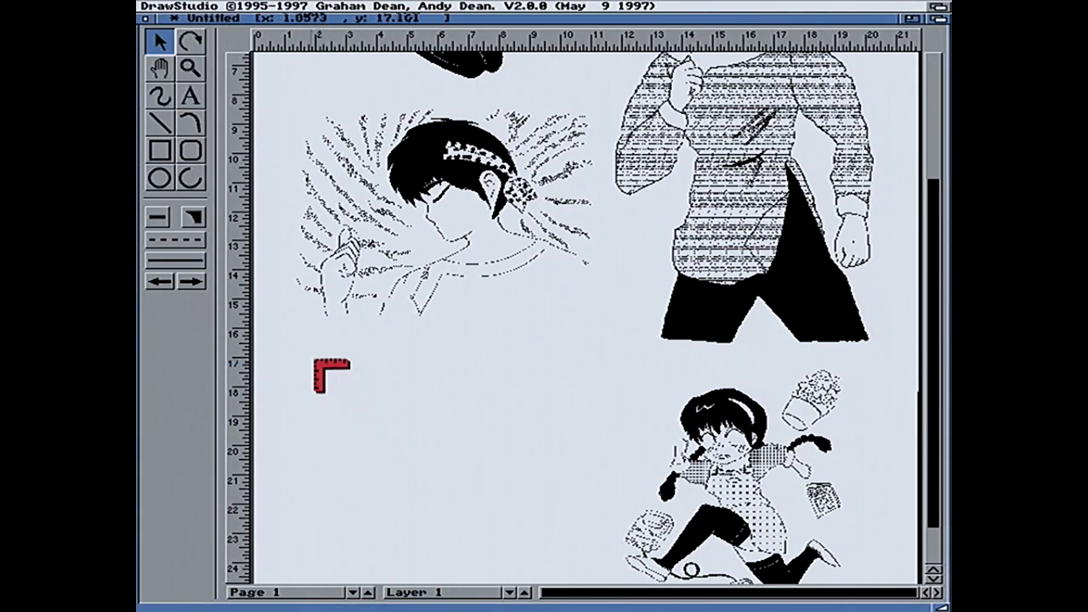
pyautogui.click(327, 378)
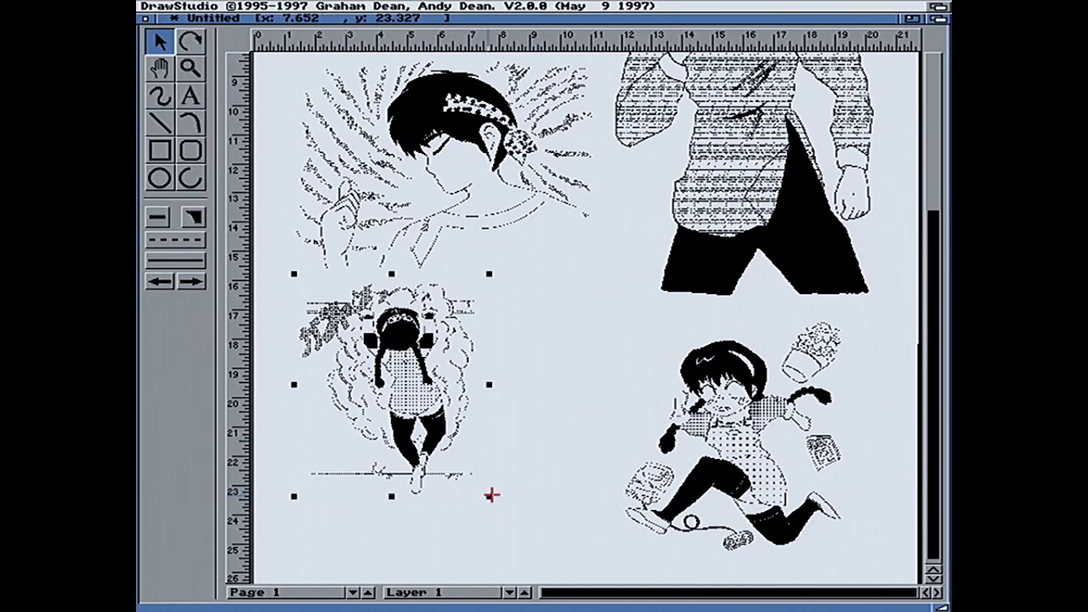
pyautogui.moveTo(491, 497); pyautogui.dragTo(559, 514)
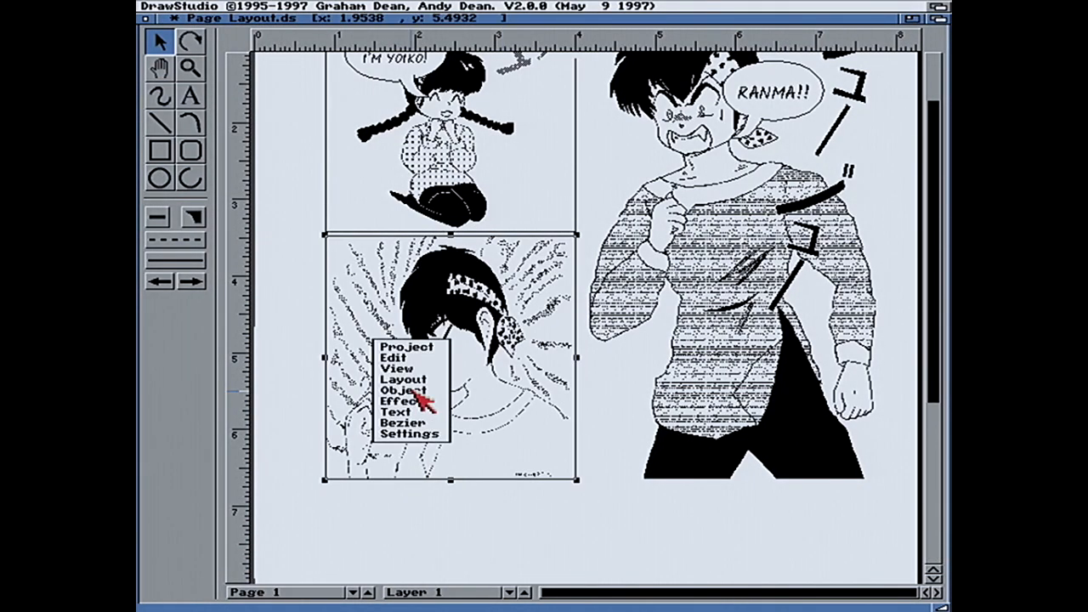
# - Change the Ryoga Fury panel's bitmap fill from Fit to Tile at 300 DPI
pyautogui.click(399, 391)
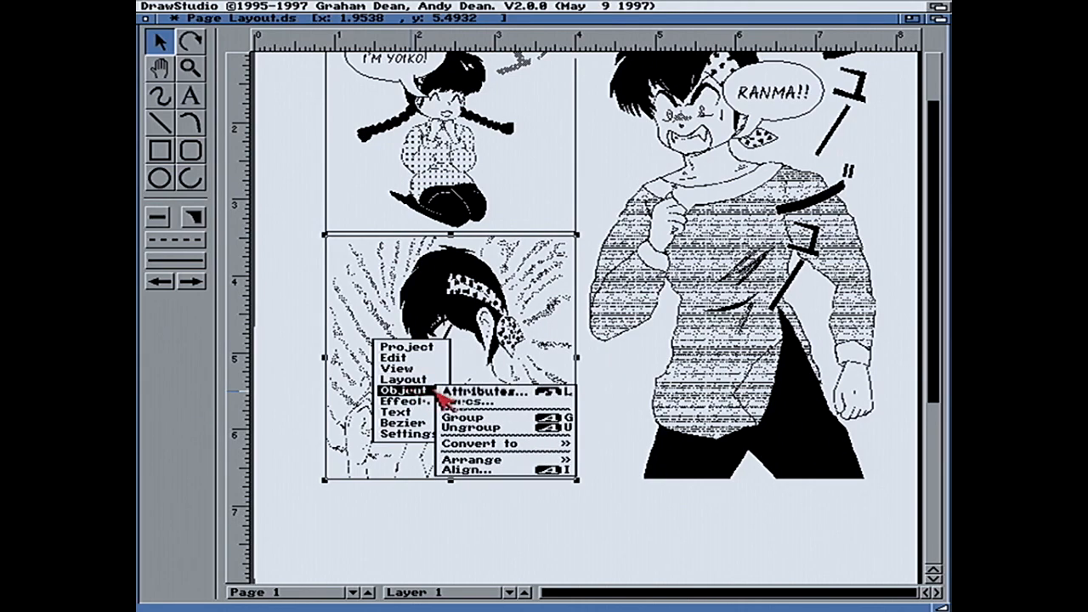
pyautogui.click(483, 391)
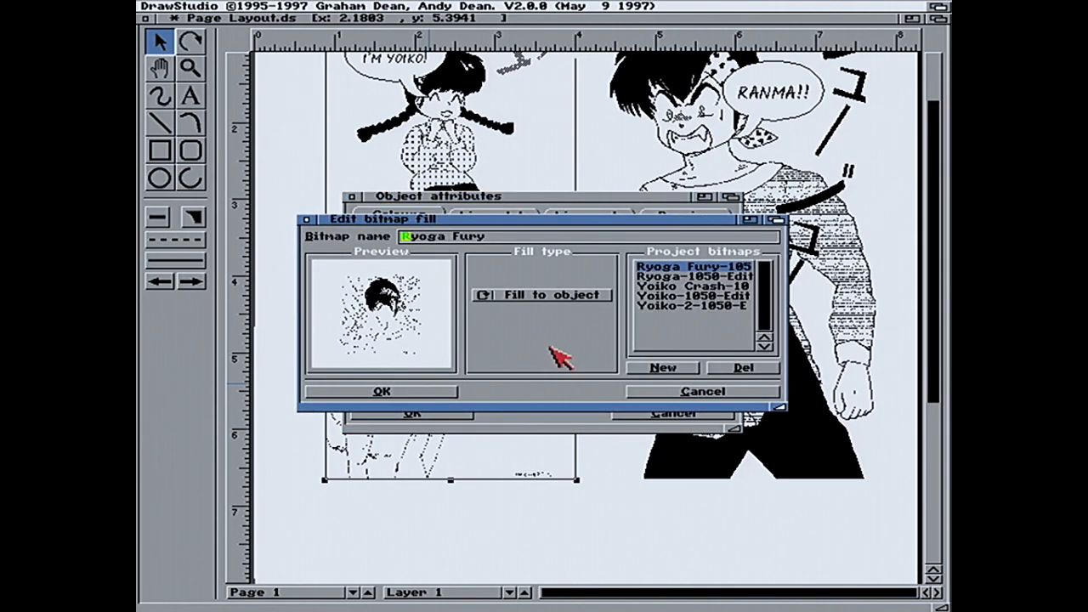
pyautogui.click(543, 296)
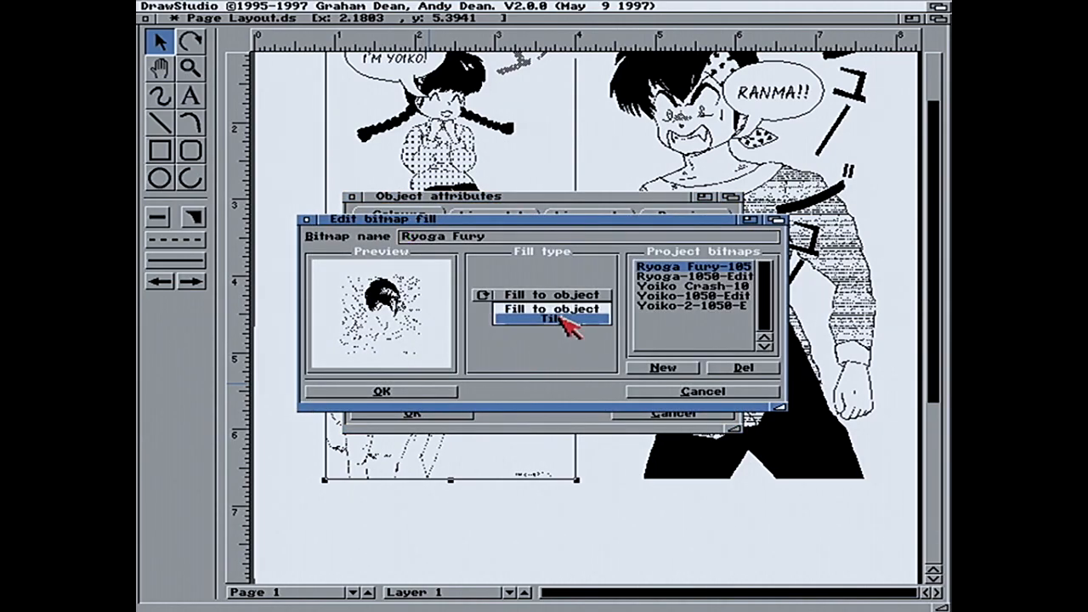
pyautogui.click(551, 320)
pyautogui.write('300')
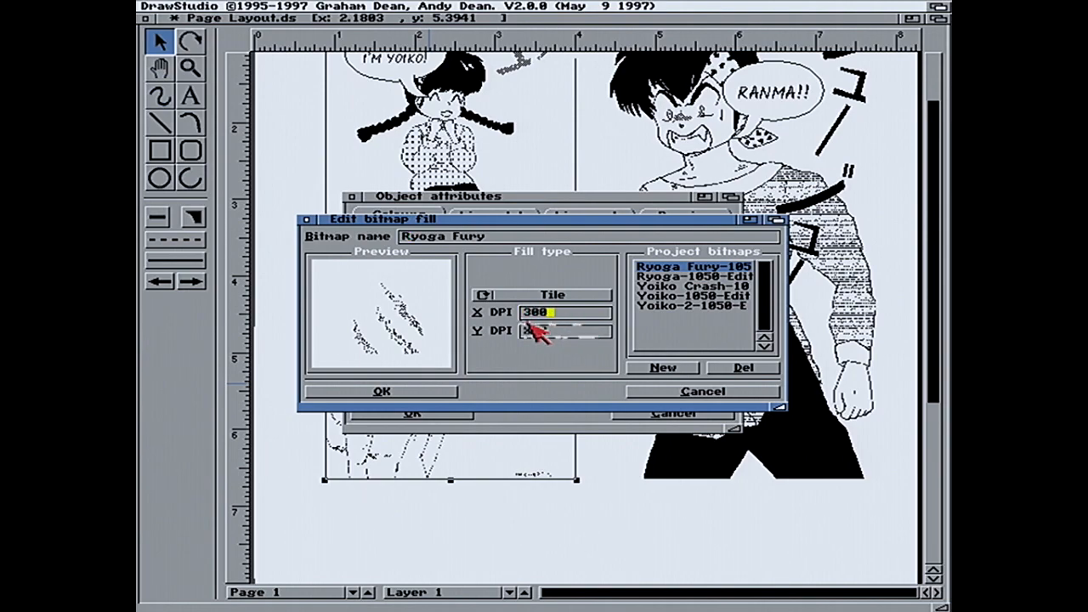
pyautogui.click(381, 391)
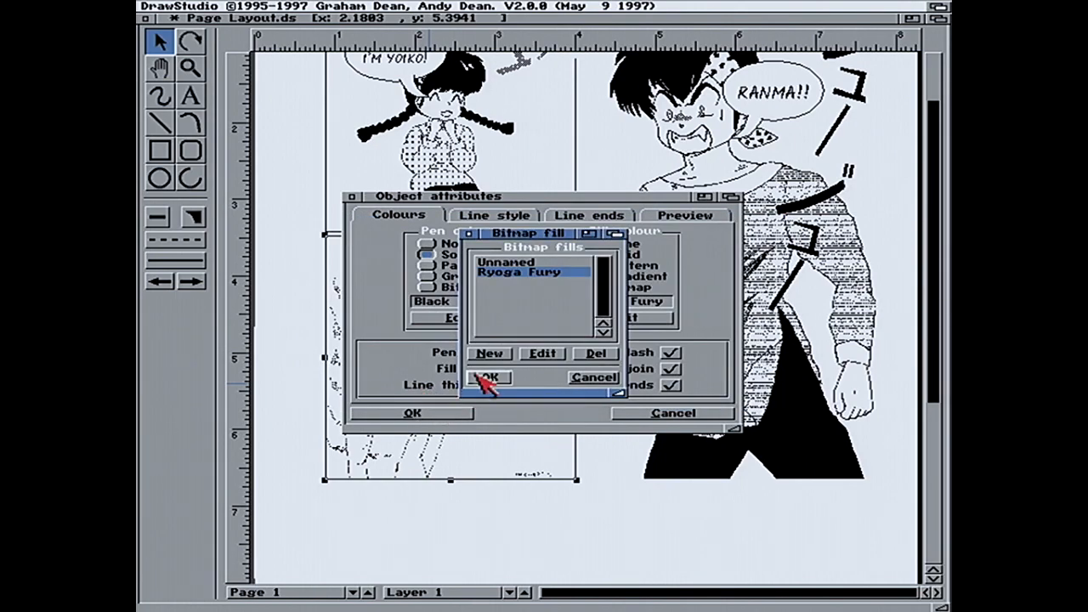
pyautogui.click(486, 378)
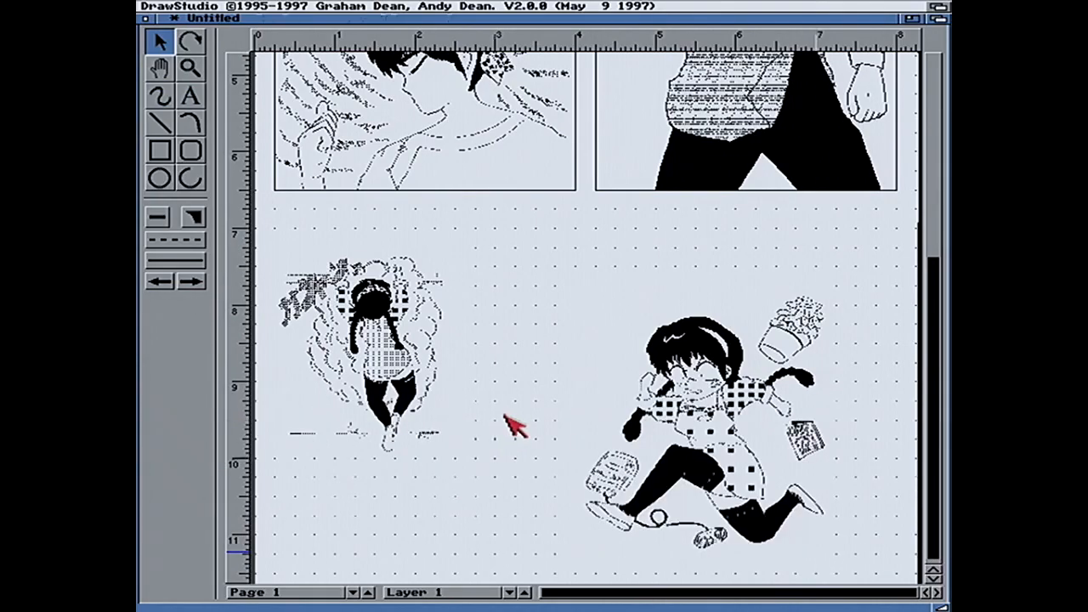
# - Draw a rectangle over the lower-left girl-in-cloud panel and set its fill colour to None
pyautogui.click(160, 149)
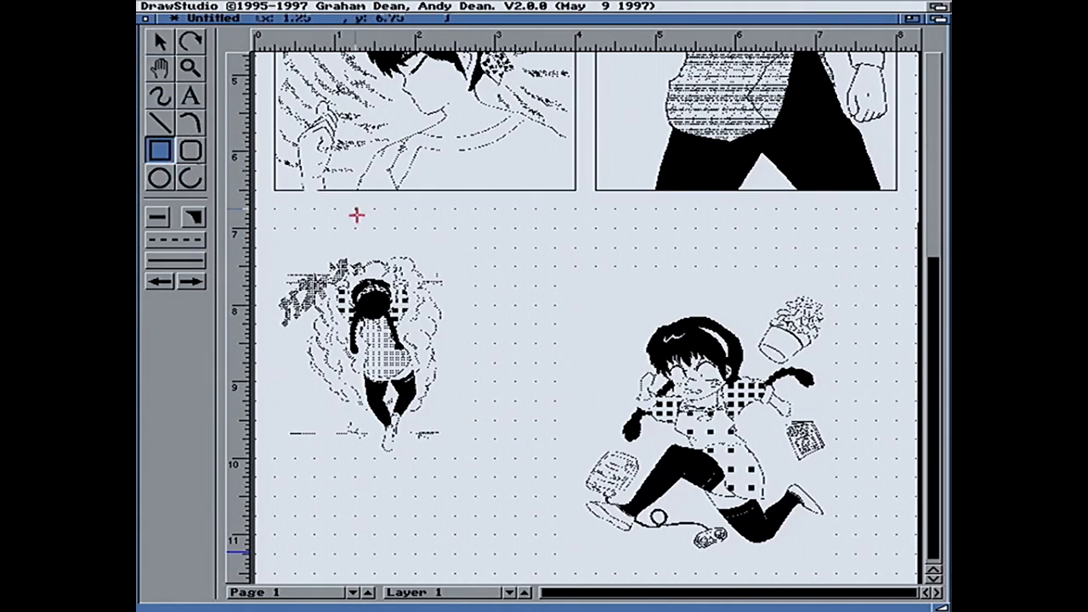
pyautogui.scroll(-3)
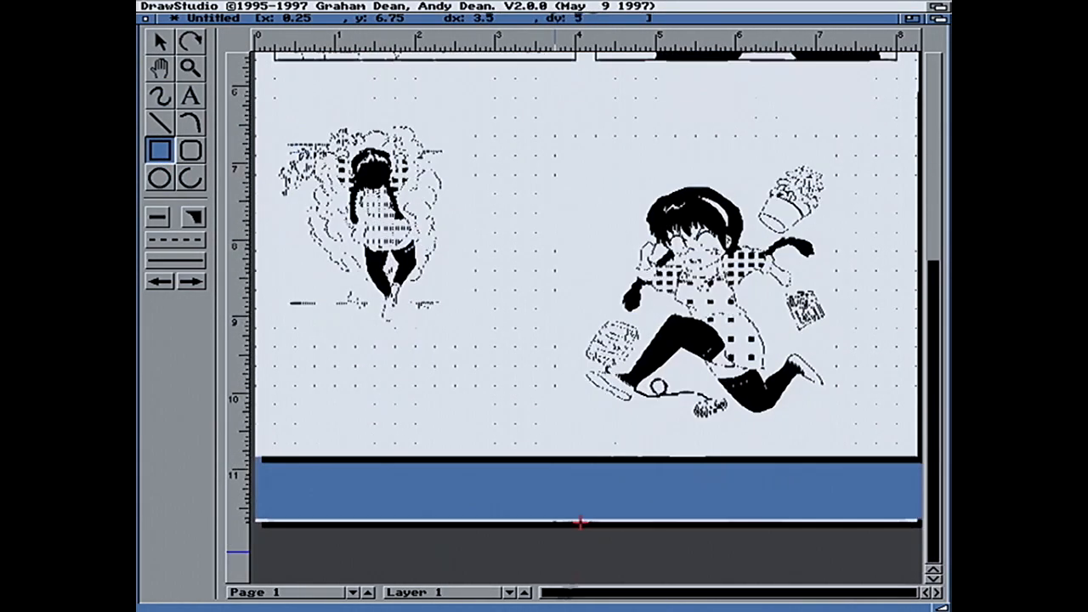
pyautogui.scroll(-3)
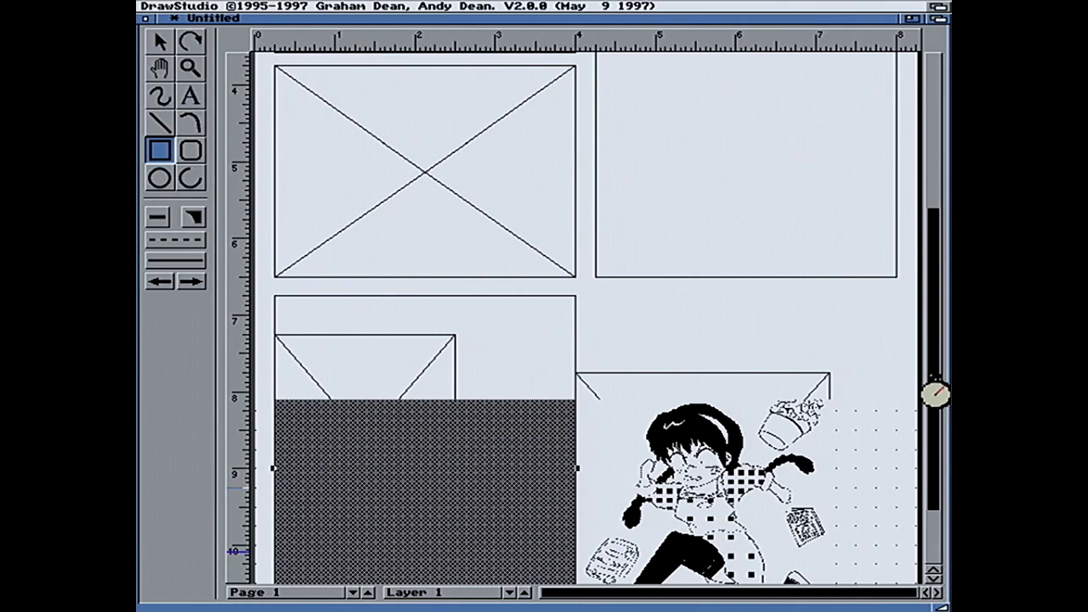
pyautogui.click(395, 7)
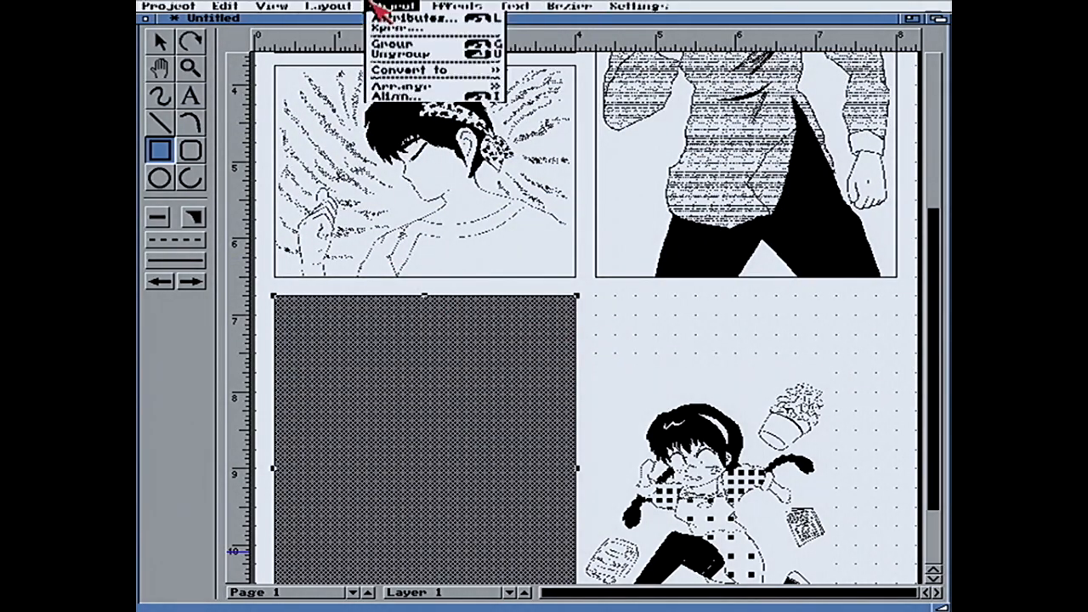
pyautogui.click(391, 19)
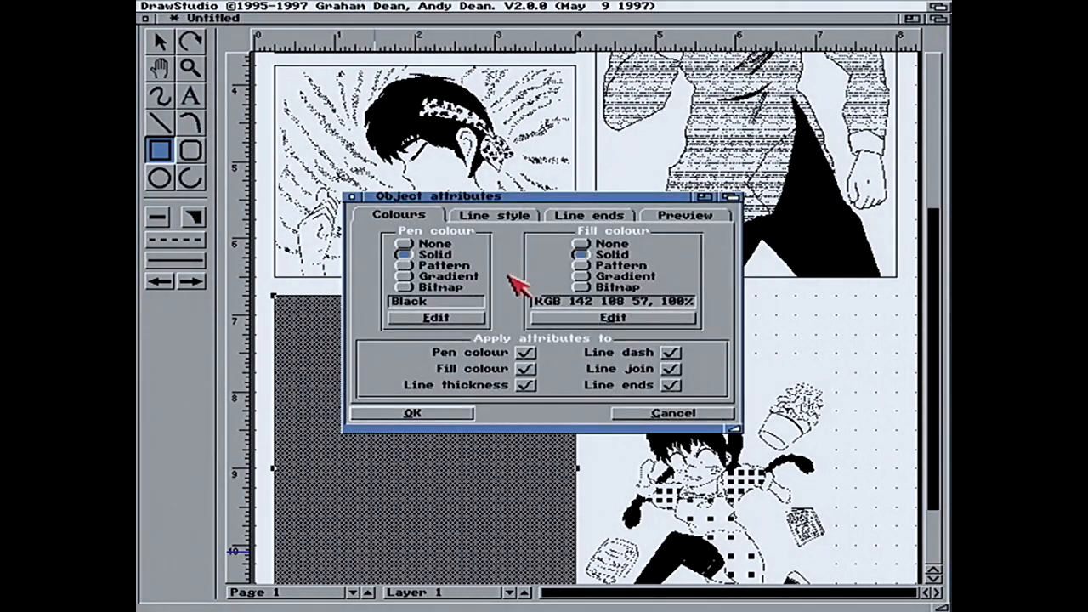
pyautogui.click(582, 245)
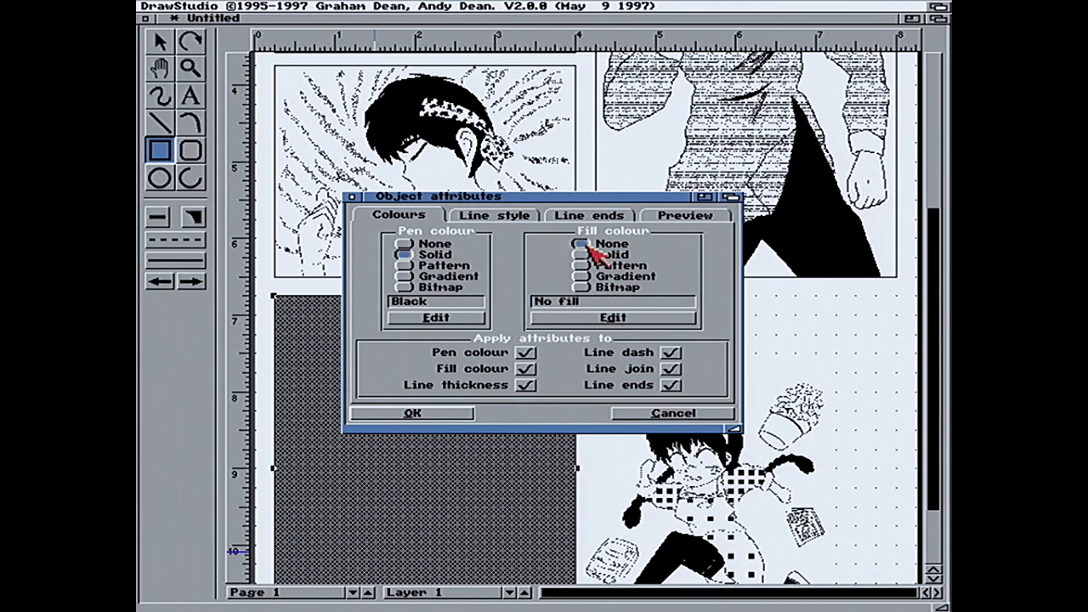
pyautogui.click(412, 414)
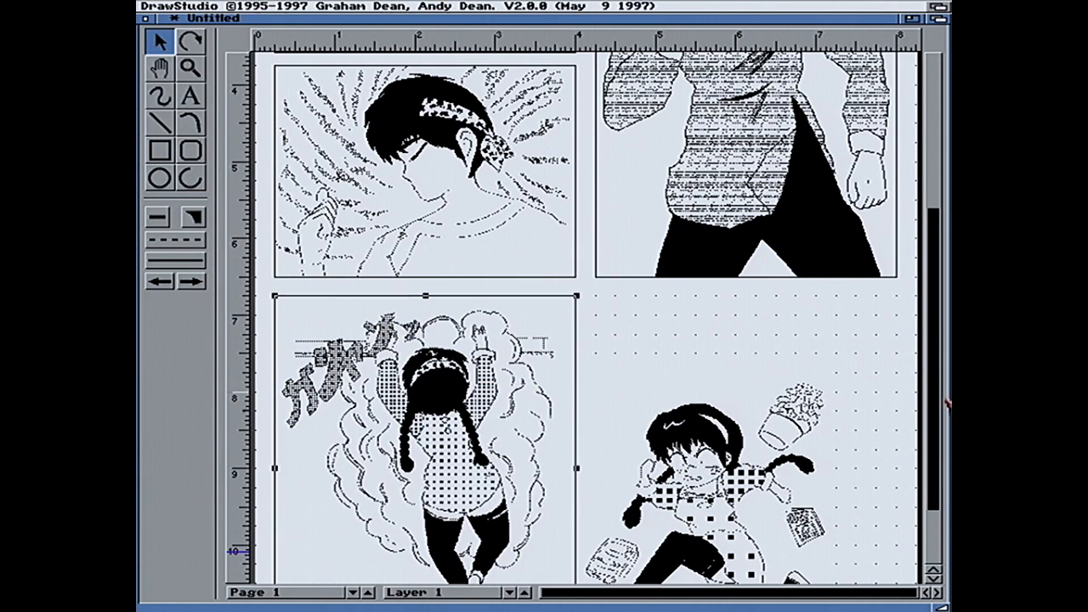
# - Draw a filled rectangle covering the lower-right running-girl panel
pyautogui.scroll(-3)
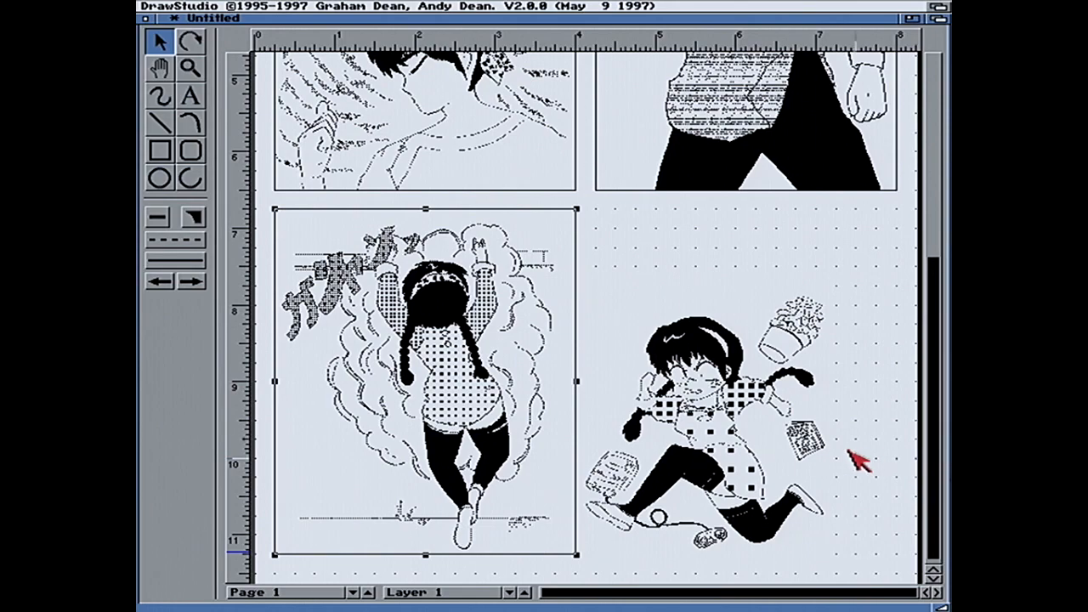
pyautogui.moveTo(717, 450)
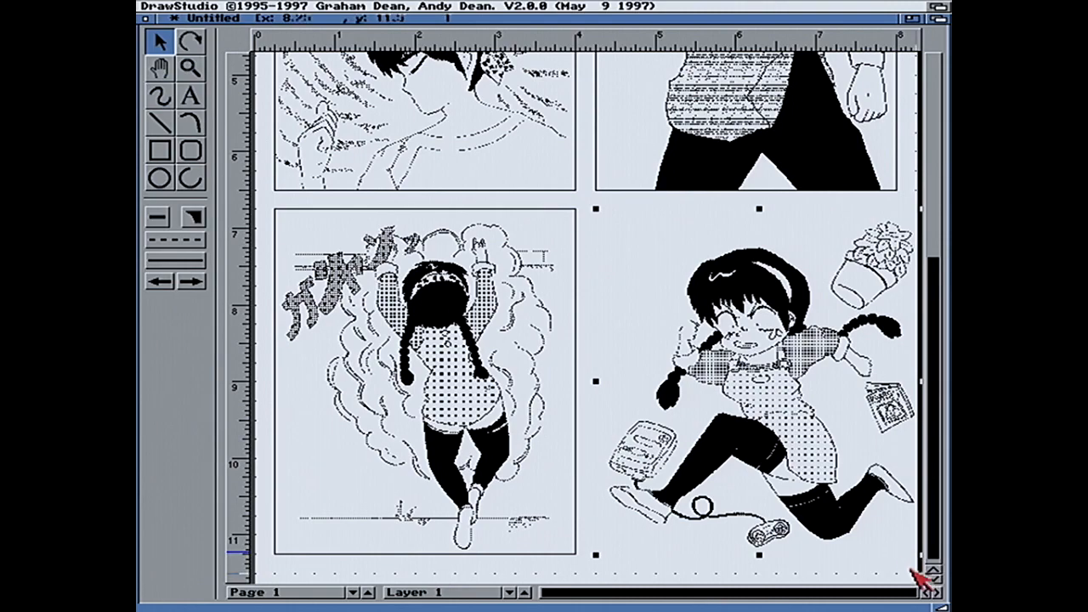
pyautogui.moveTo(609, 561)
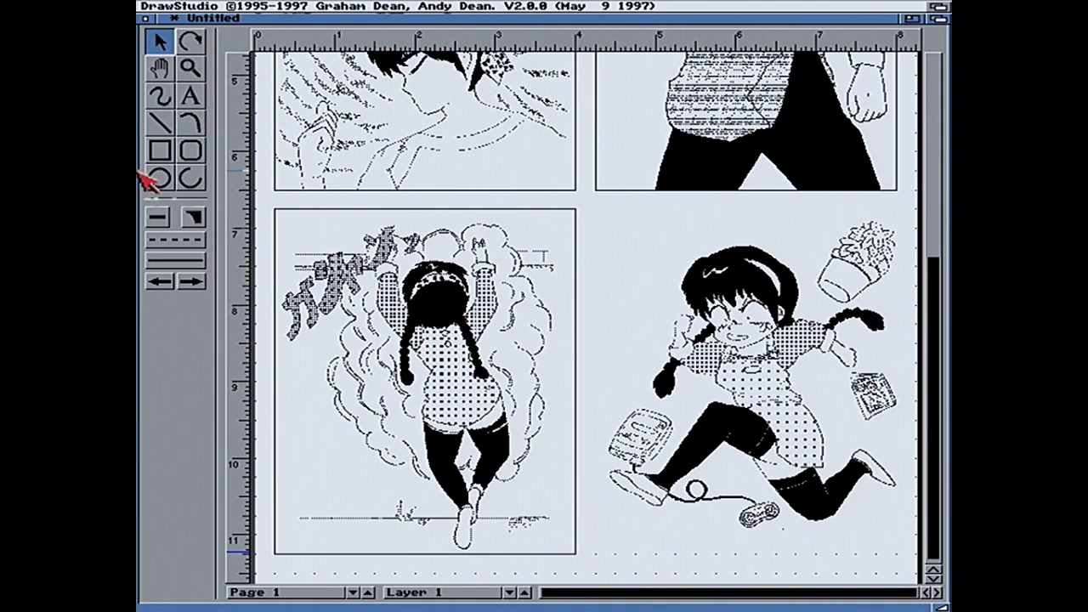
pyautogui.click(160, 150)
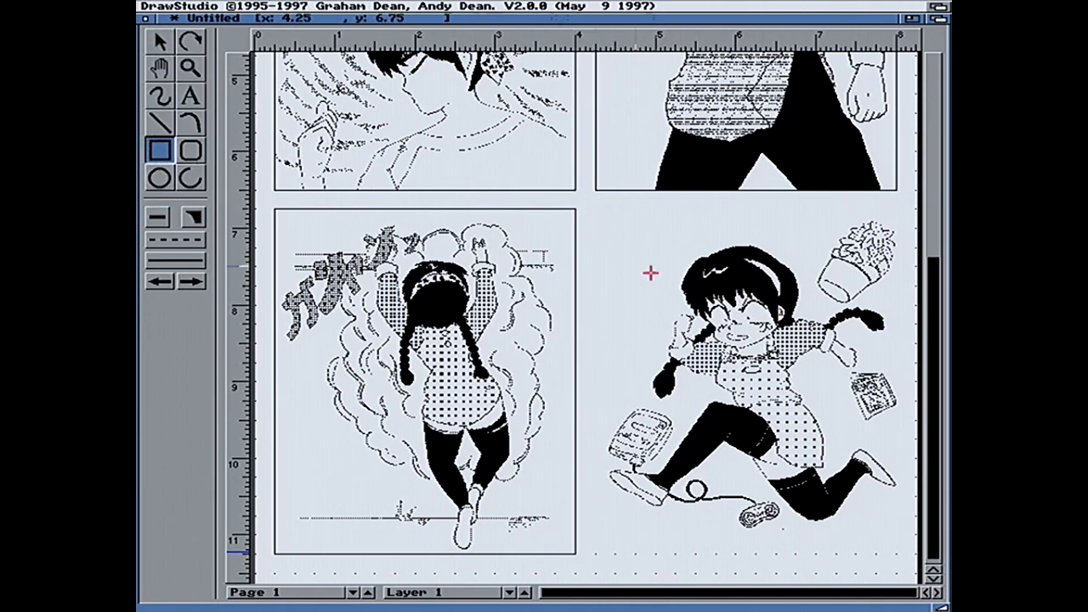
pyautogui.moveTo(649, 272); pyautogui.dragTo(904, 554)
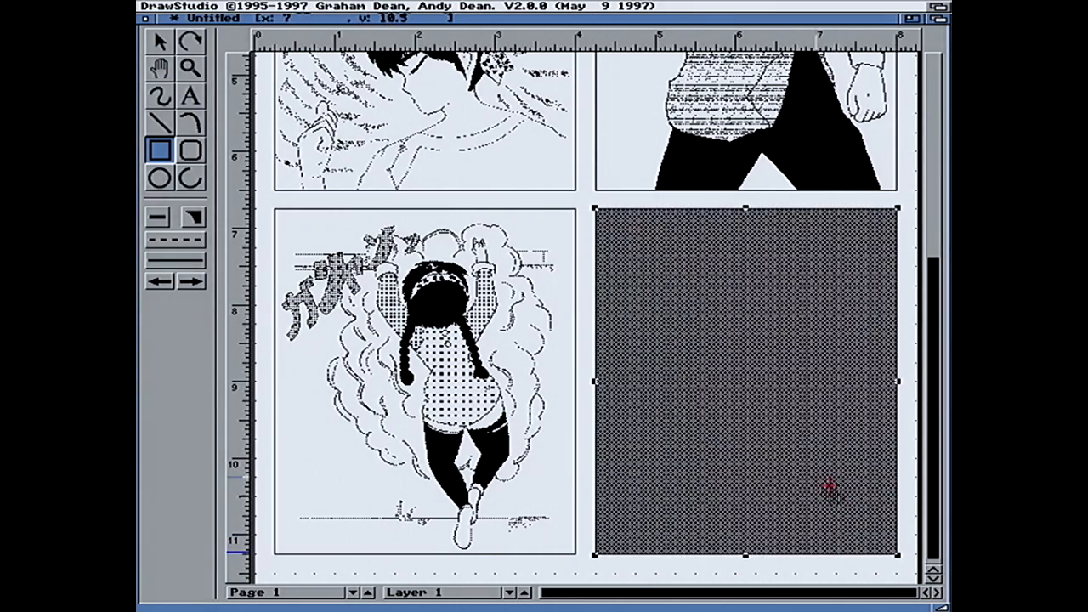
pyautogui.click(568, 7)
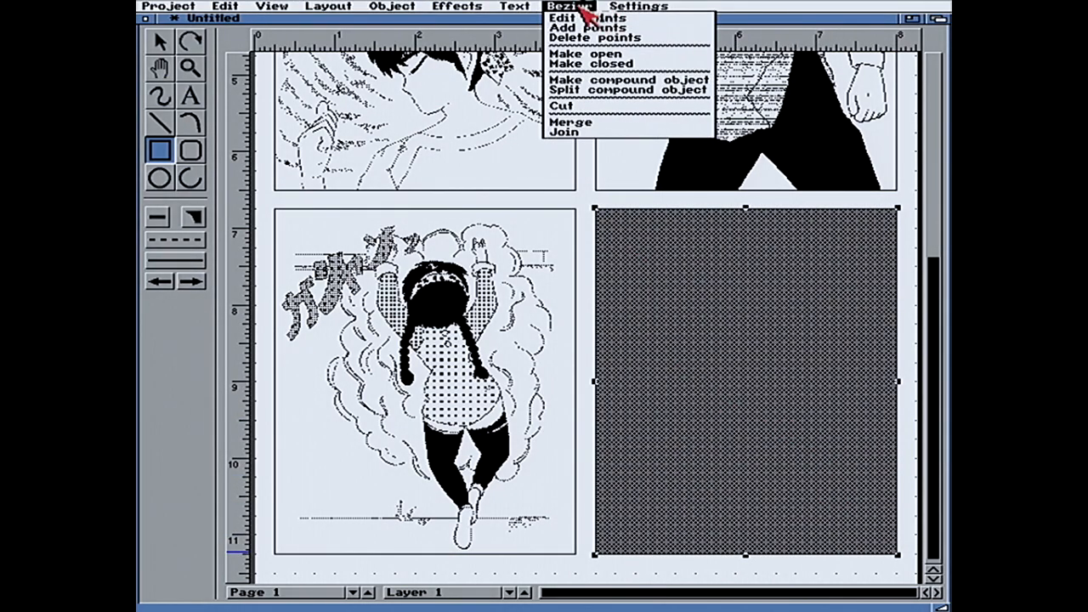
# - Assign hotkey F6 to menu "object" "attributes" in the Hotkeys preferences
pyautogui.click(640, 7)
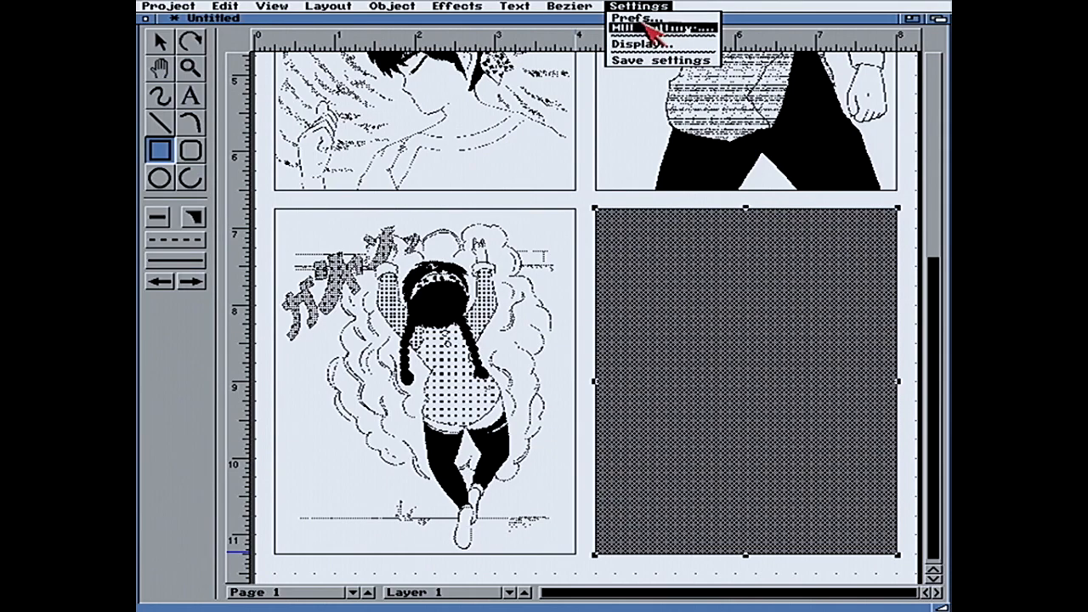
pyautogui.click(633, 20)
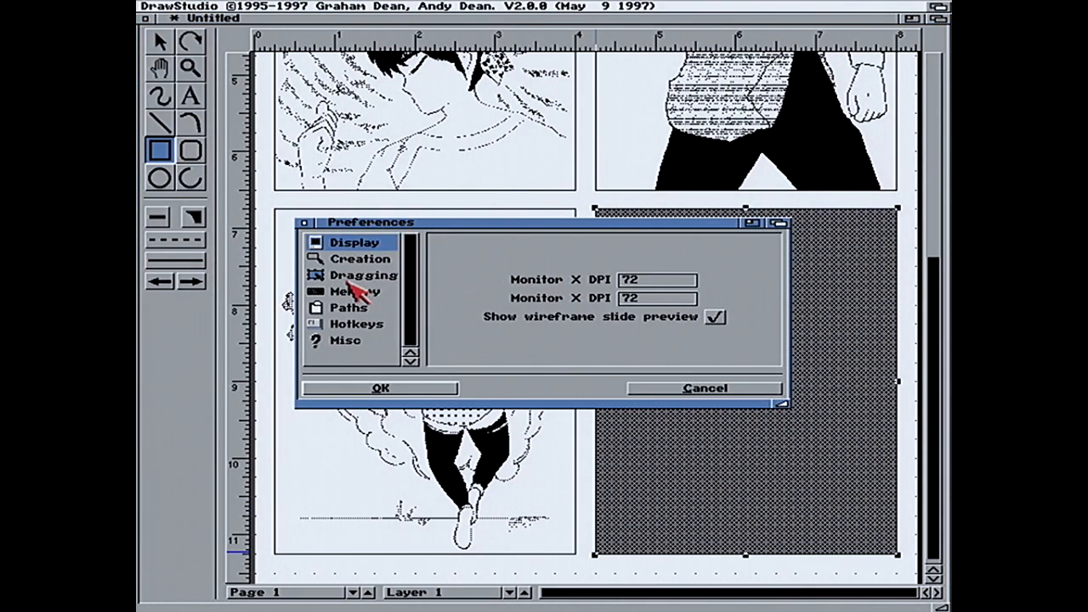
pyautogui.click(357, 323)
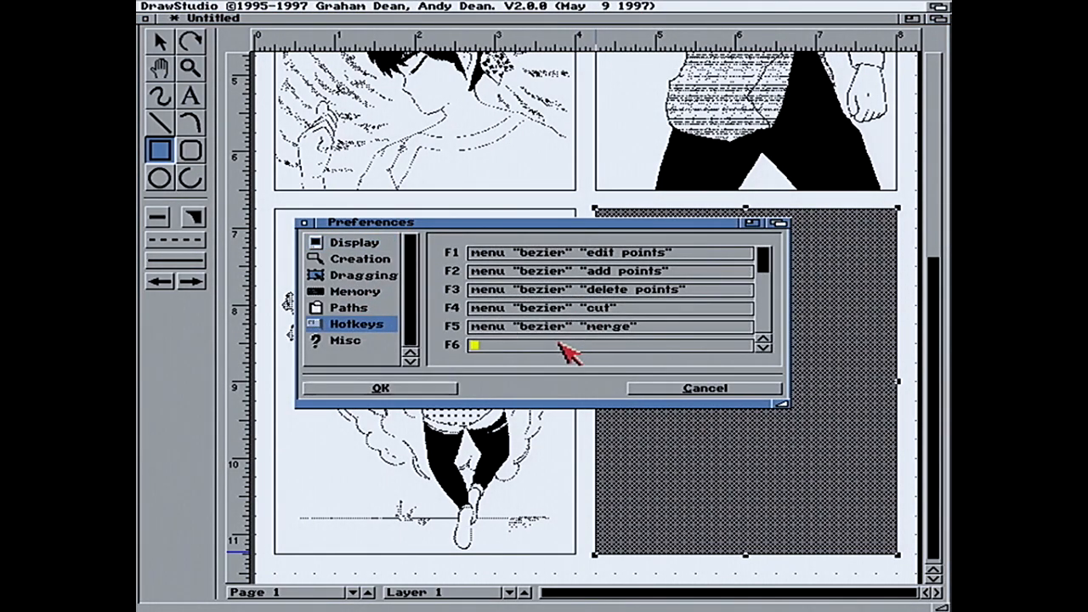
pyautogui.write('menu "')
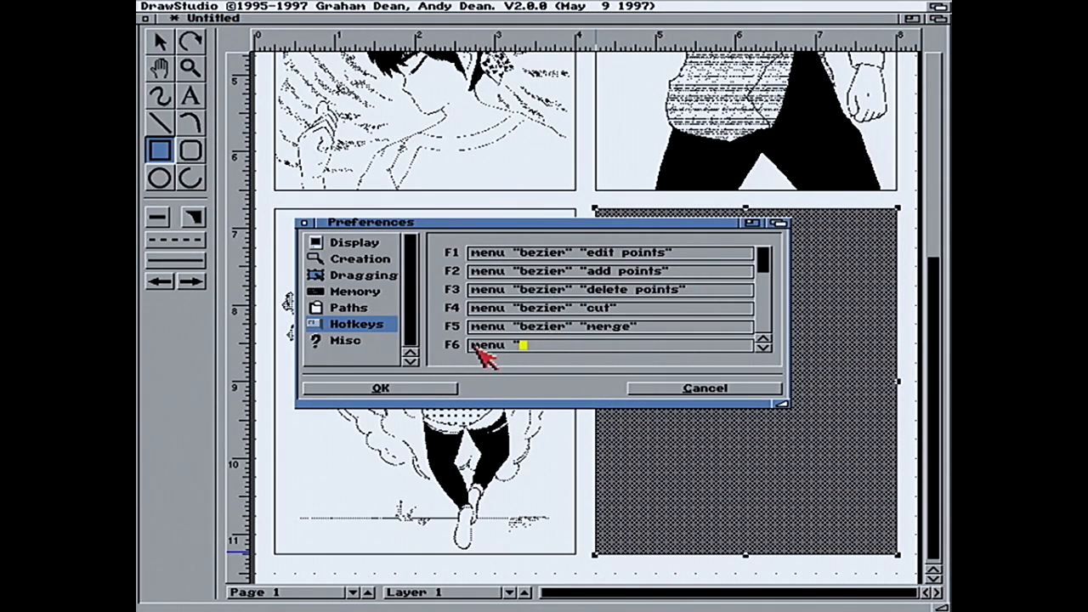
pyautogui.write('object" "attri')
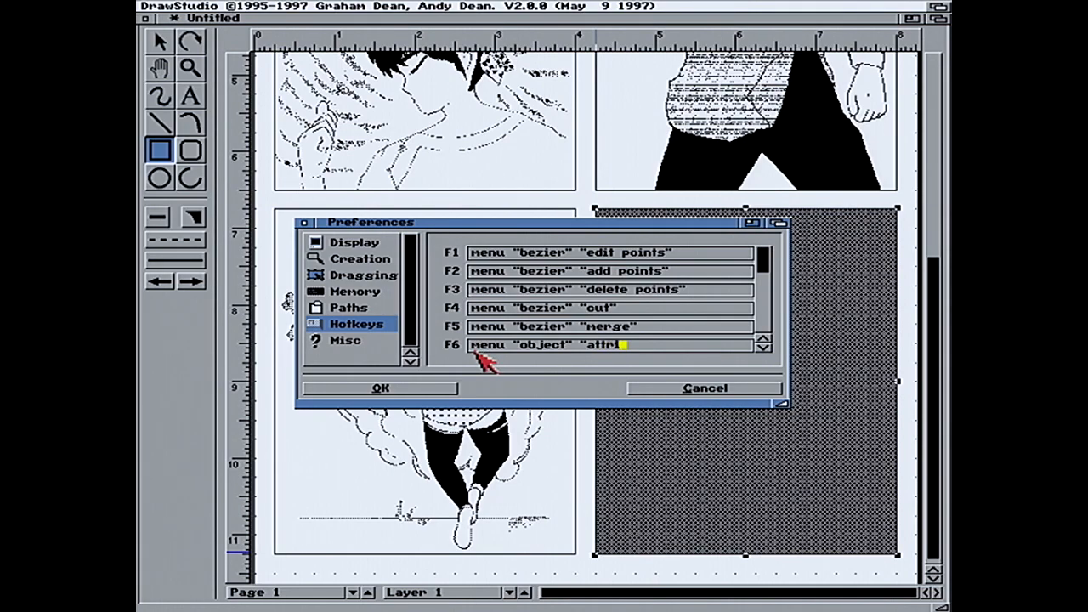
pyautogui.write('butes"')
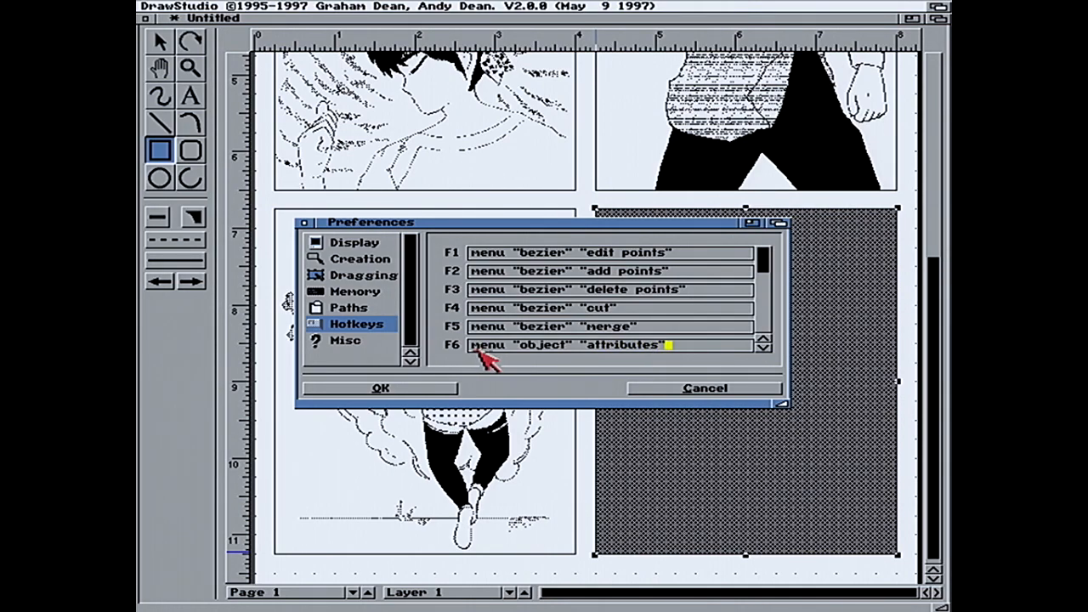
pyautogui.moveTo(473, 357)
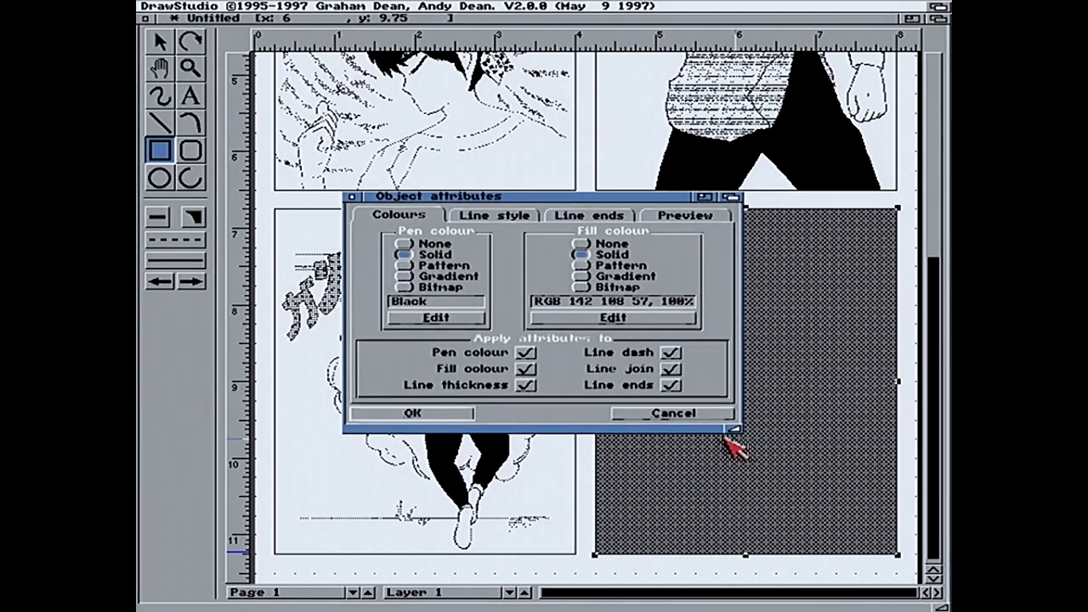
# - Set the lower-right rectangle's fill colour to None via the new hotkey
pyautogui.click(583, 245)
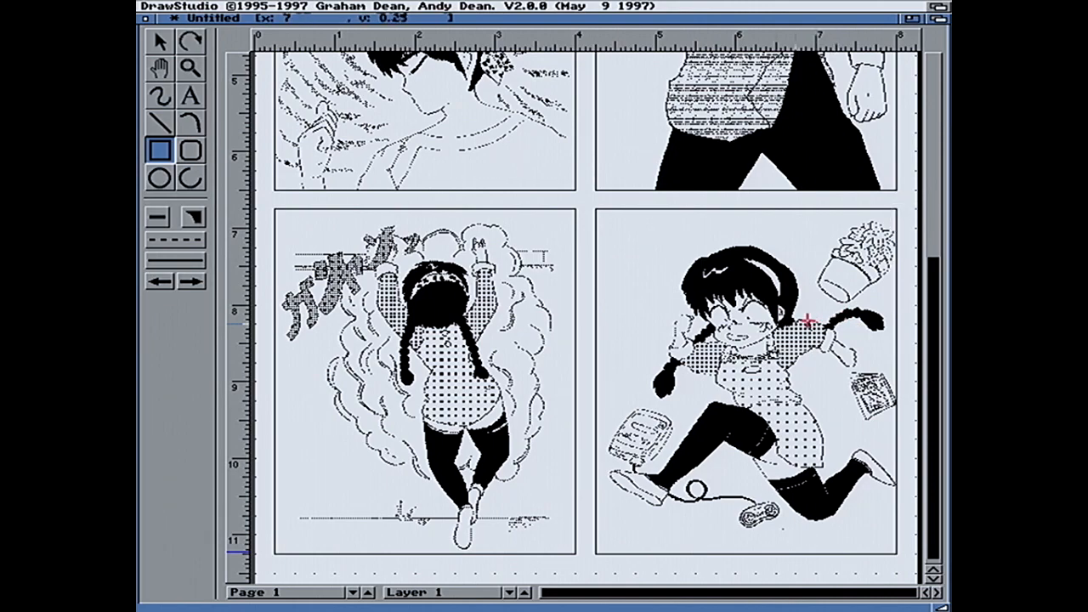
pyautogui.click(160, 41)
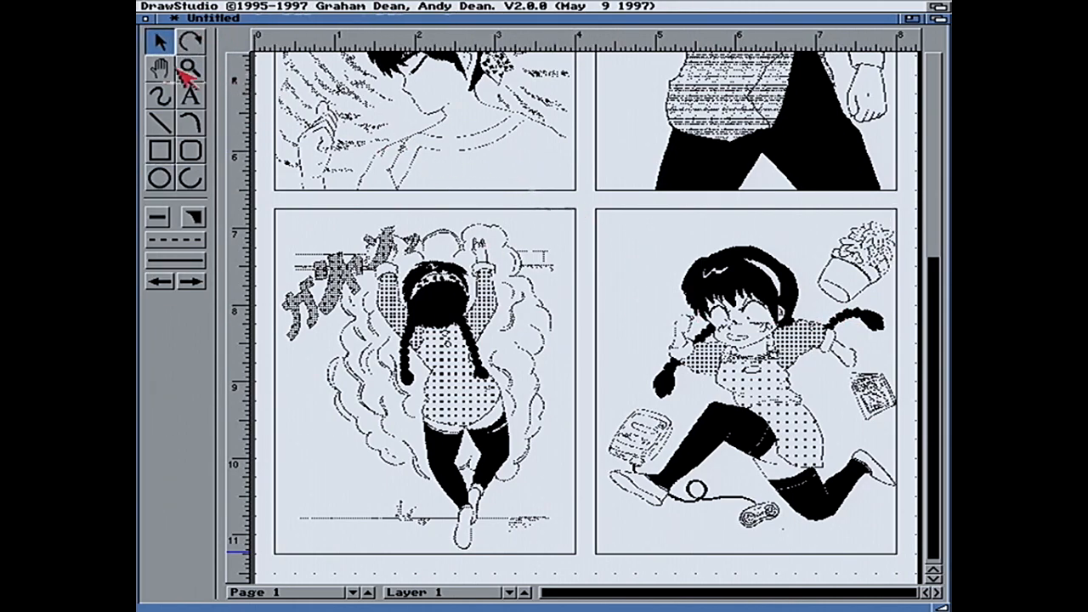
pyautogui.click(160, 41)
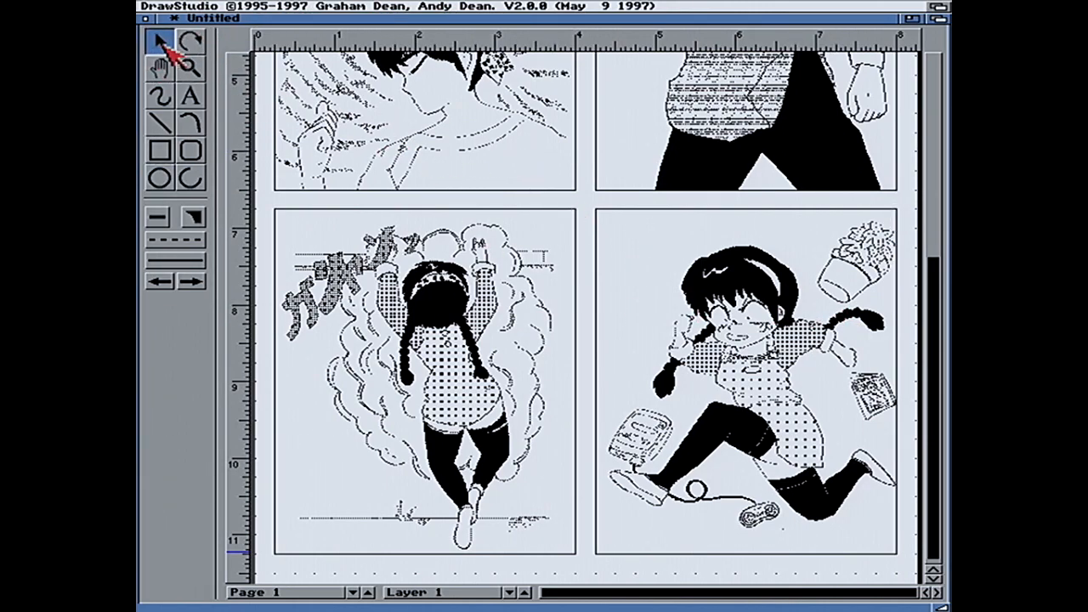
pyautogui.moveTo(166, 43)
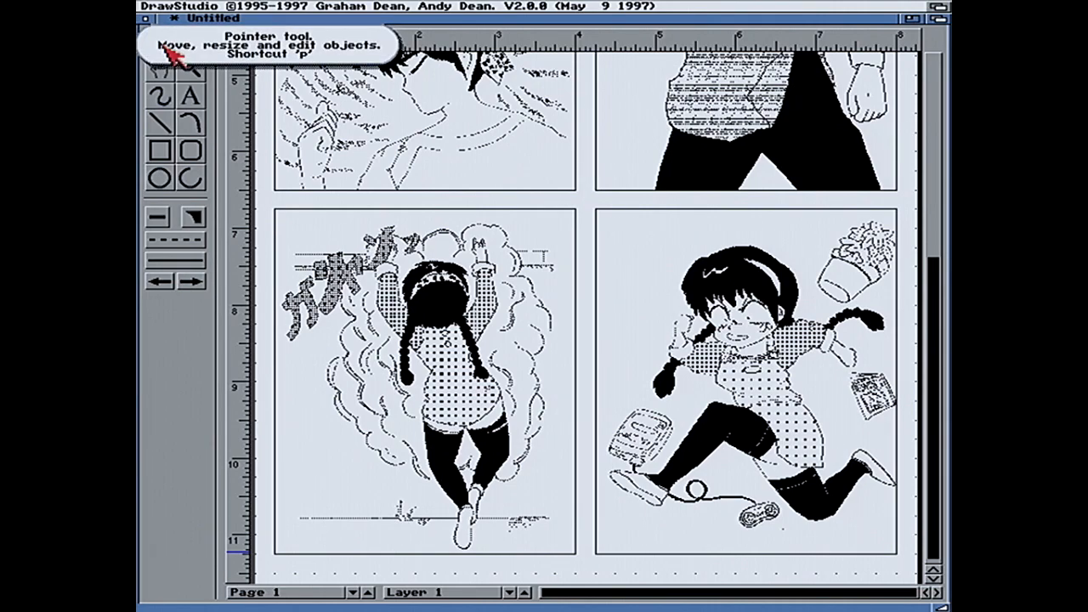
pyautogui.click(799, 298)
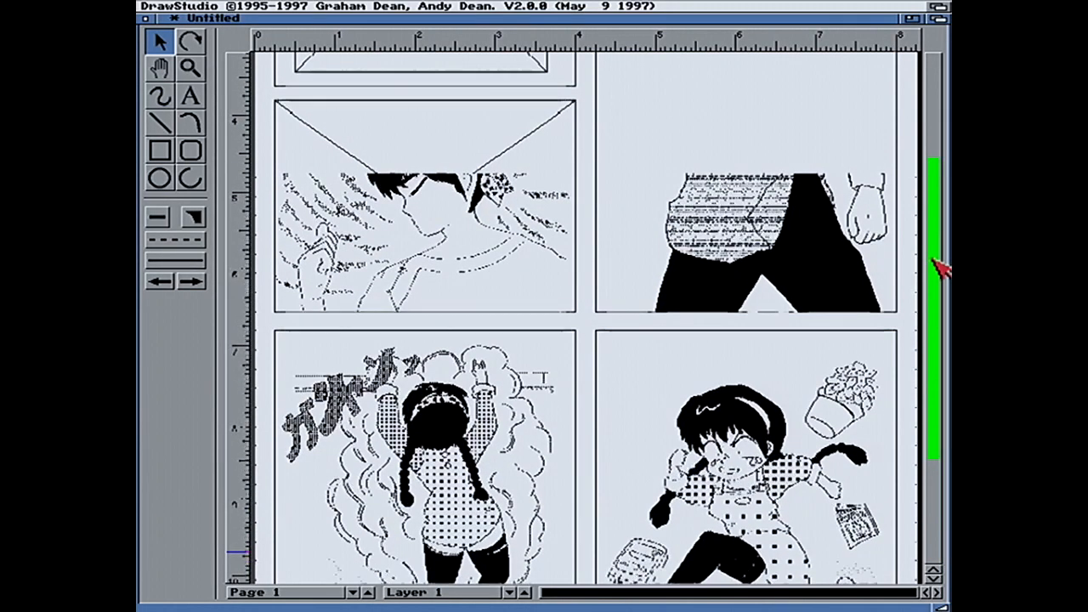
# - Add the sound-effect text KRAAAAK below the character, nudge it left and bring up its attributes
pyautogui.scroll(-3)
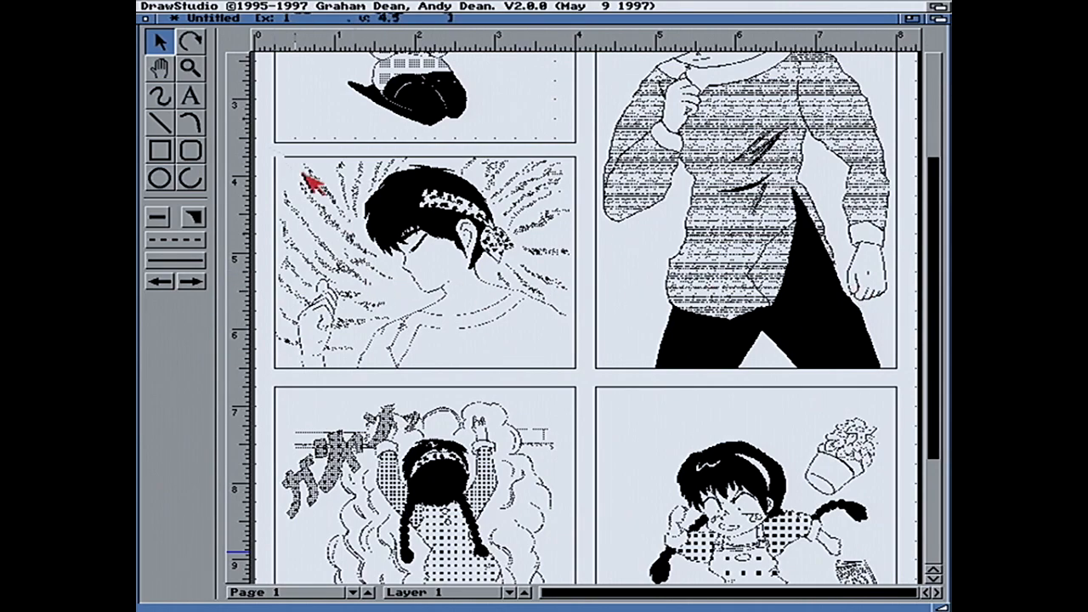
pyautogui.click(190, 97)
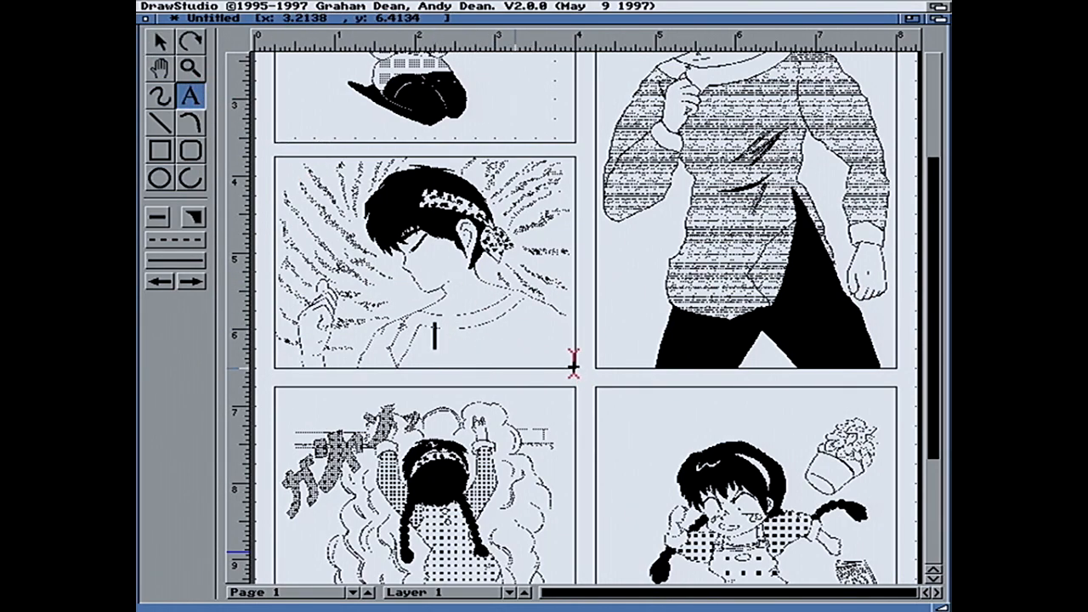
pyautogui.write('KR')
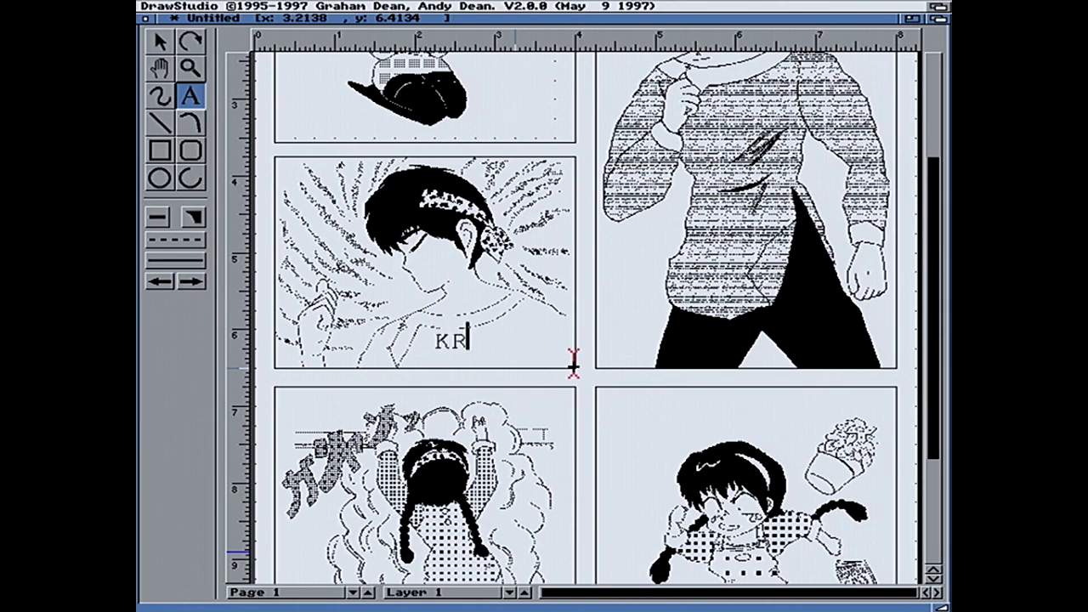
pyautogui.write('AAAAK')
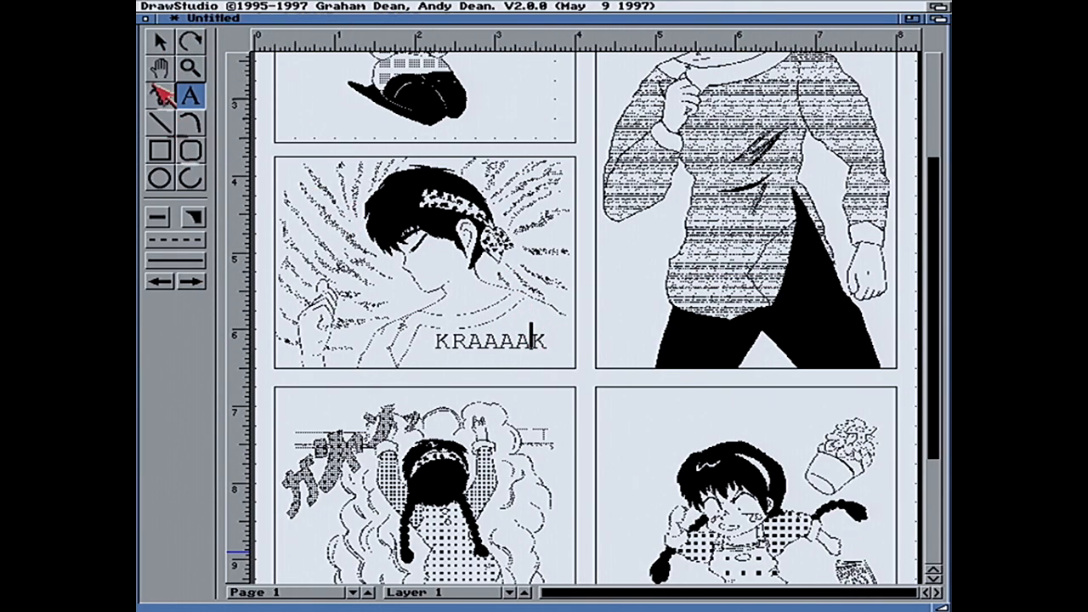
pyautogui.click(159, 41)
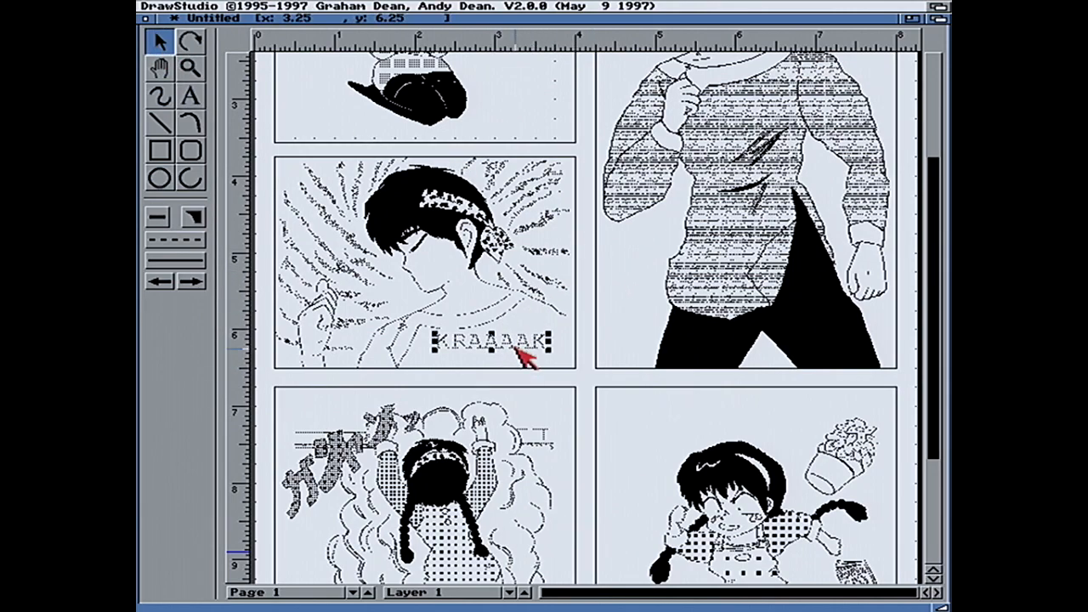
pyautogui.moveTo(524, 344); pyautogui.dragTo(479, 352)
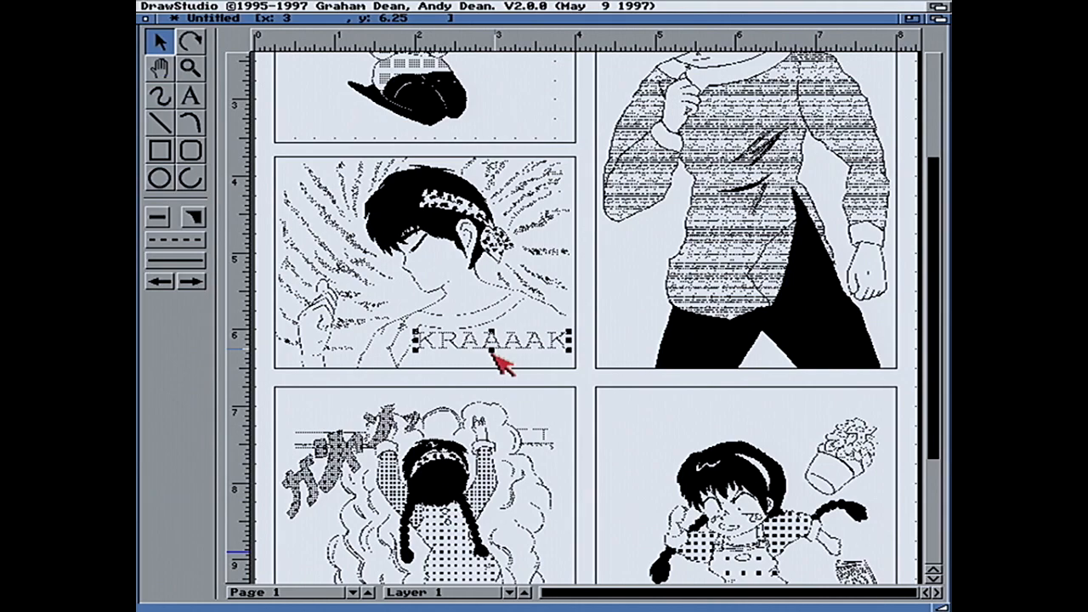
pyautogui.click(506, 7)
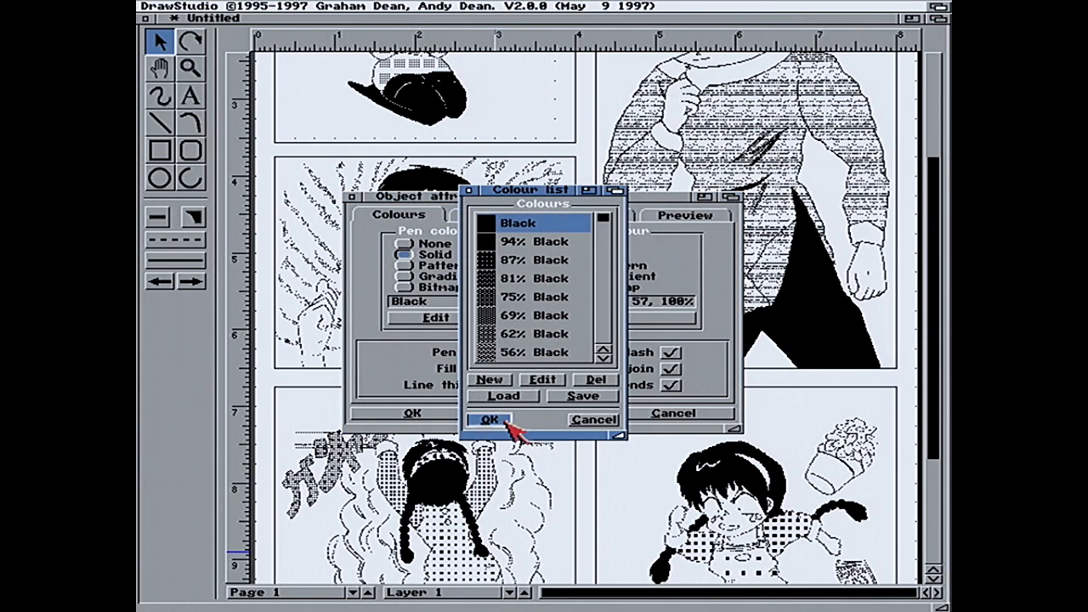
# - Keep KRAAAAK black and set it in the KonikaLand comic font at 100% width
pyautogui.click(490, 420)
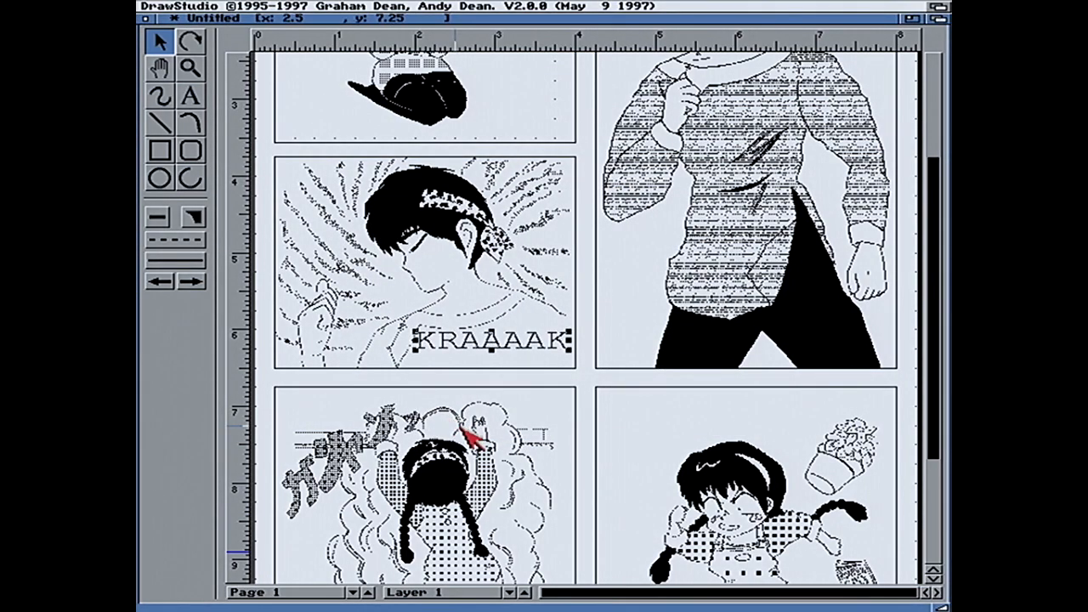
pyautogui.click(517, 7)
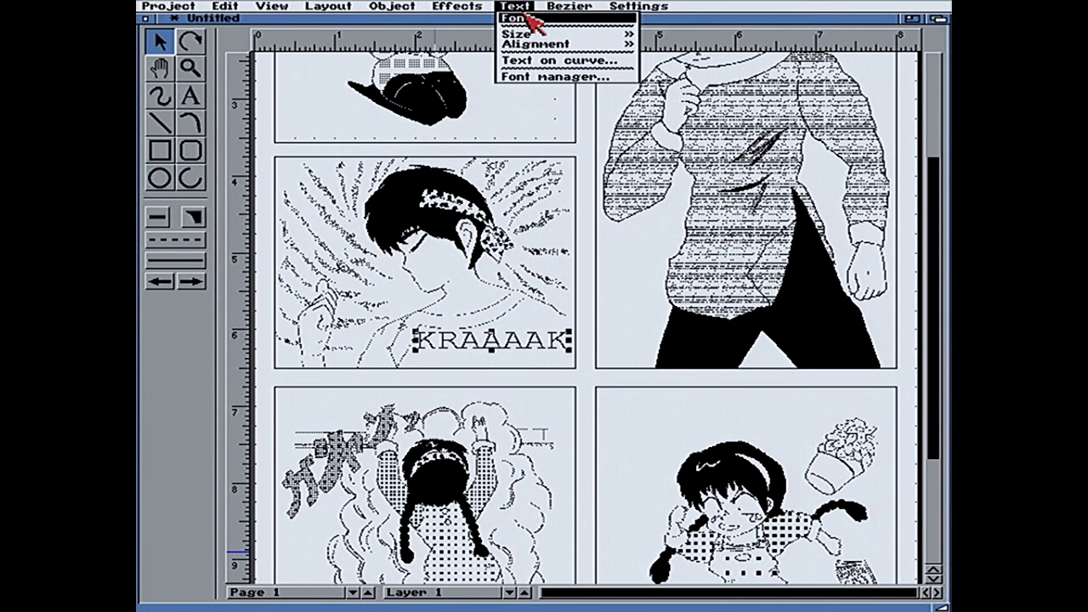
pyautogui.click(514, 17)
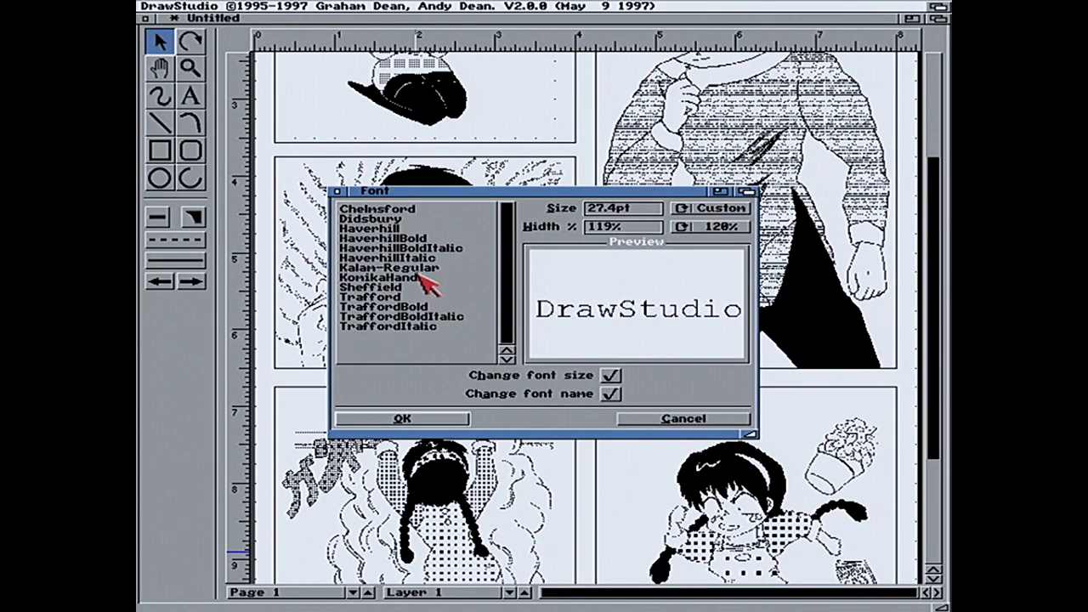
pyautogui.click(388, 267)
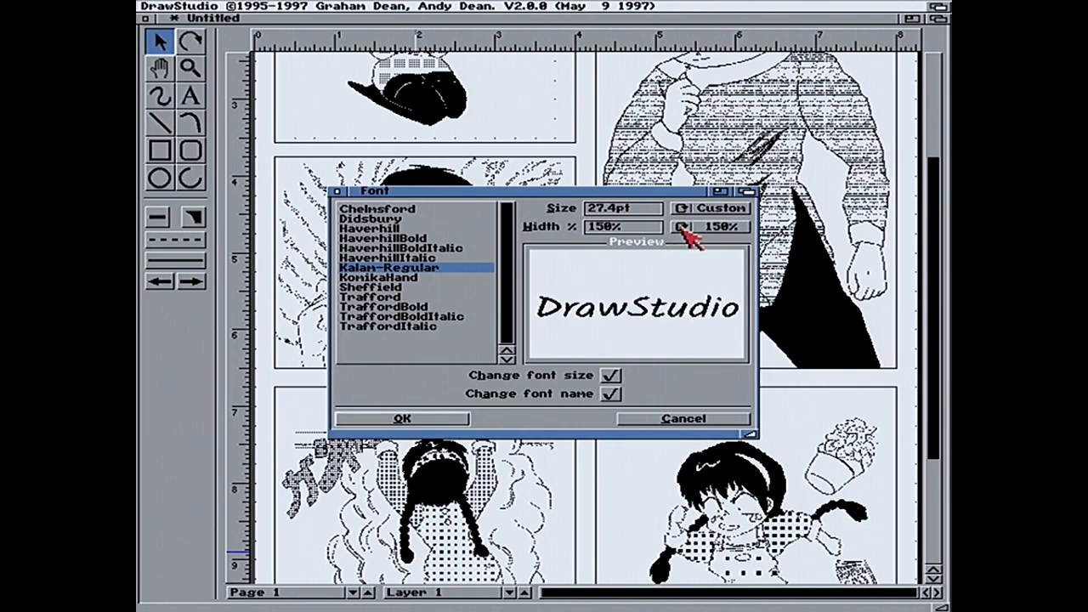
pyautogui.click(687, 228)
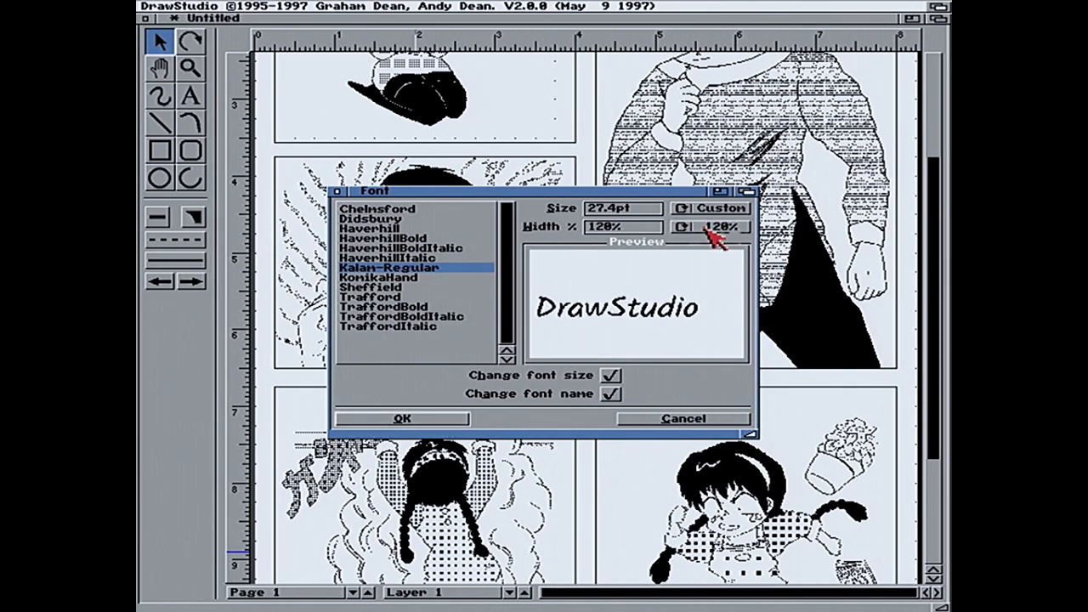
pyautogui.click(681, 228)
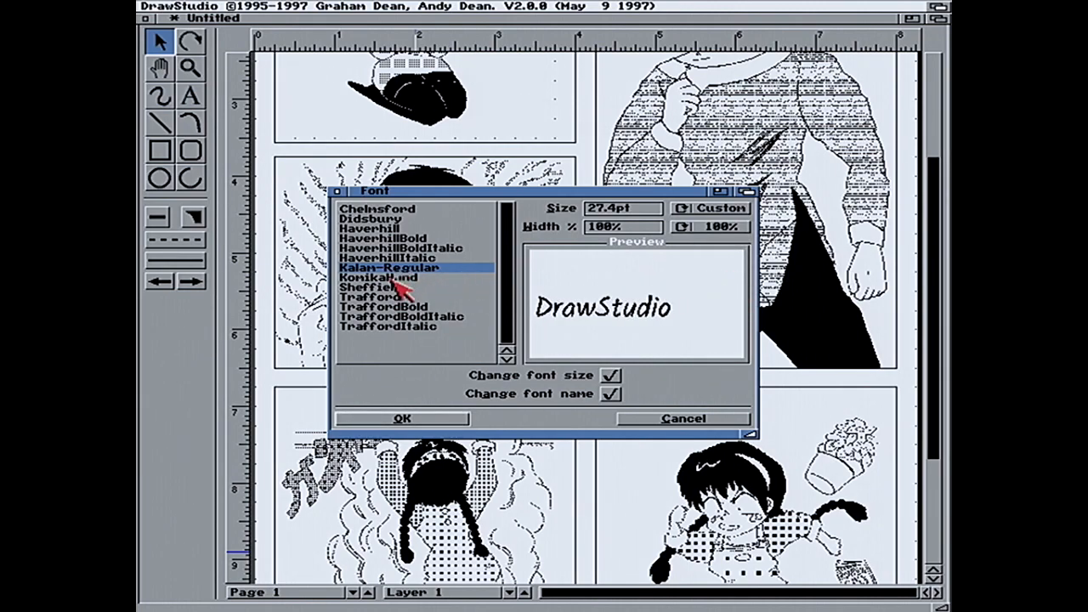
pyautogui.click(378, 279)
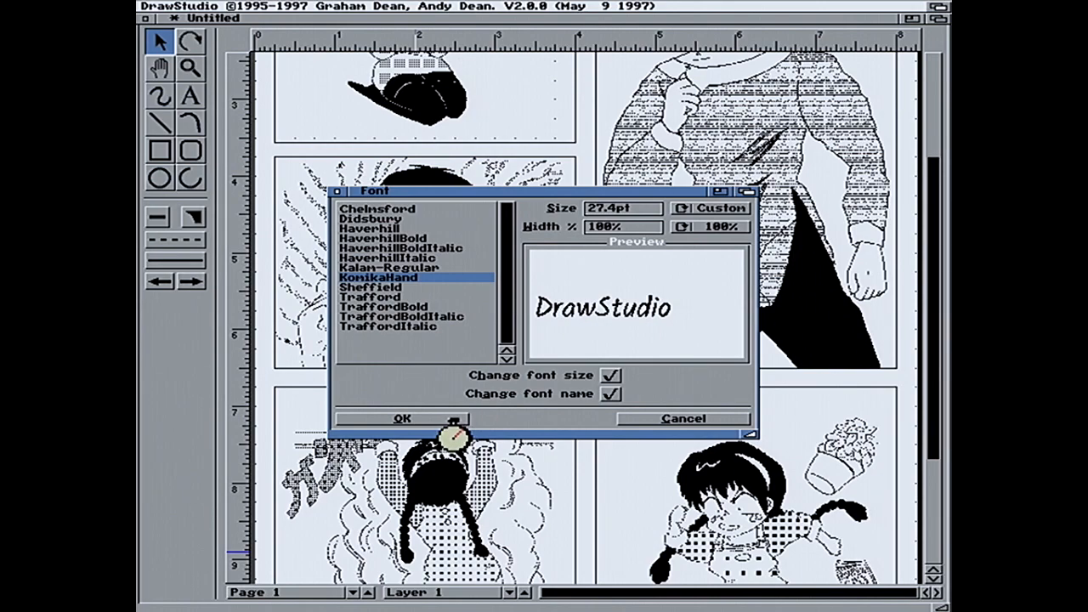
pyautogui.click(404, 418)
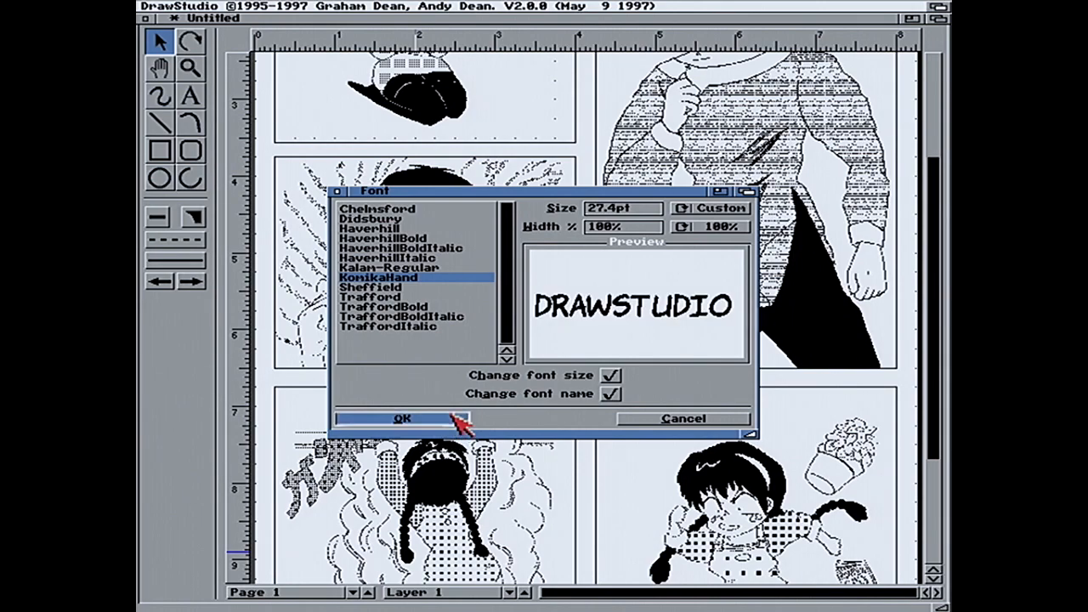
pyautogui.click(403, 419)
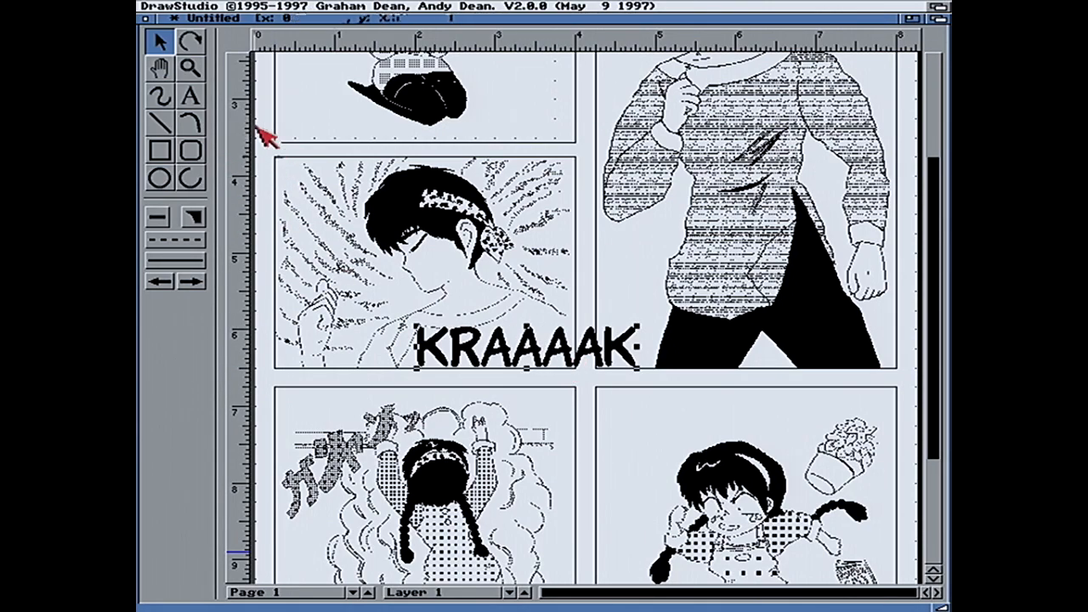
# - Scale the KRAAAAK lettering down with Rotate/scale to fit inside the left middle panel
pyautogui.click(191, 41)
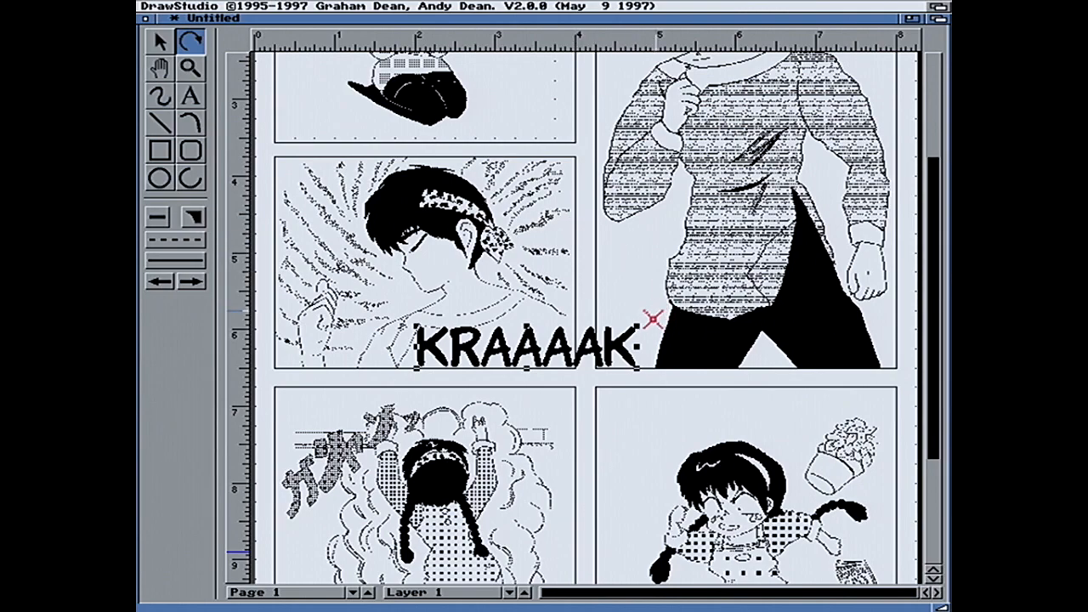
pyautogui.moveTo(446, 442); pyautogui.dragTo(629, 319)
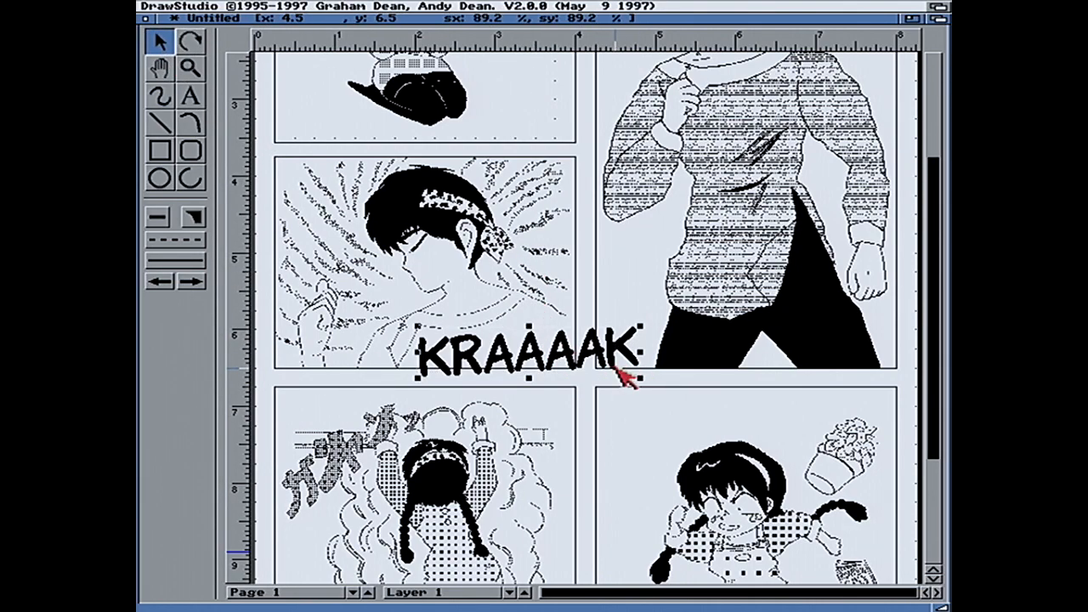
pyautogui.click(621, 378)
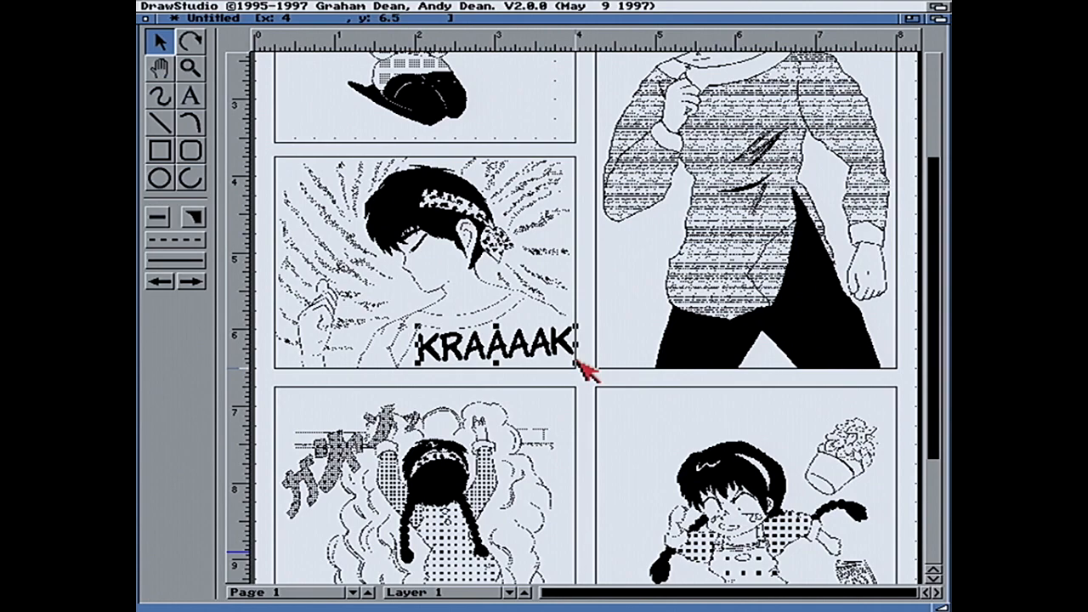
pyautogui.click(459, 6)
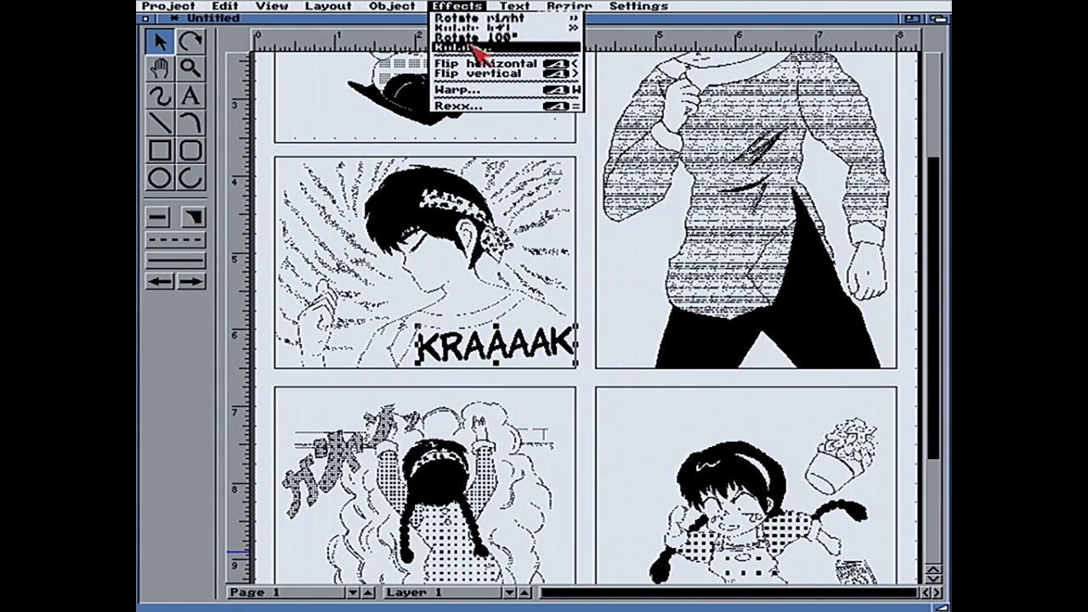
# - Warp KRAAAAK into a slanted dynamic shape and save the page as 2020-01-13 Ranma.ds
pyautogui.click(456, 90)
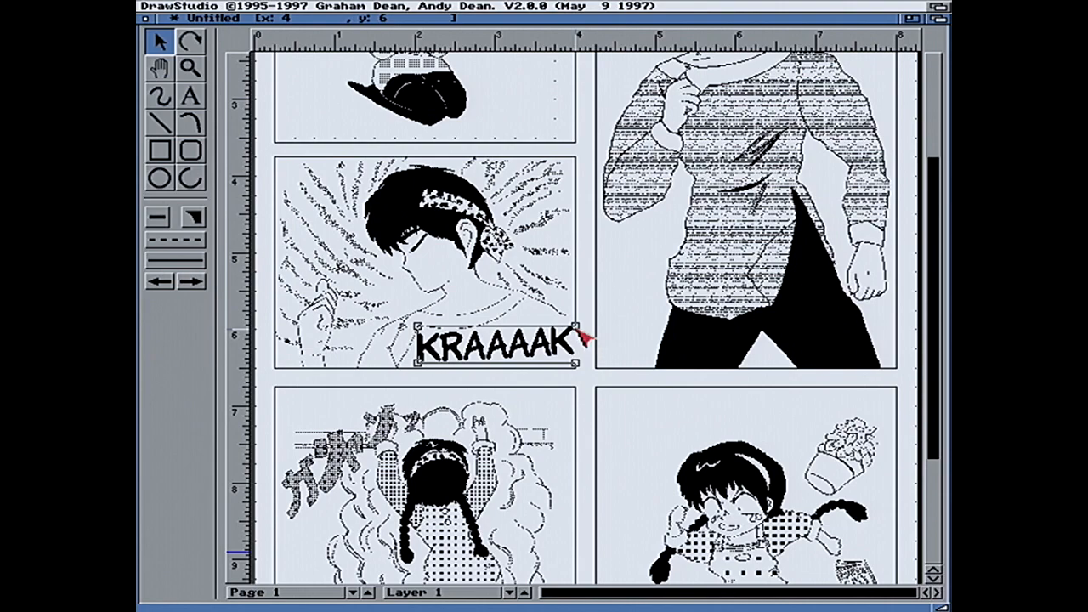
pyautogui.moveTo(587, 337); pyautogui.dragTo(569, 323)
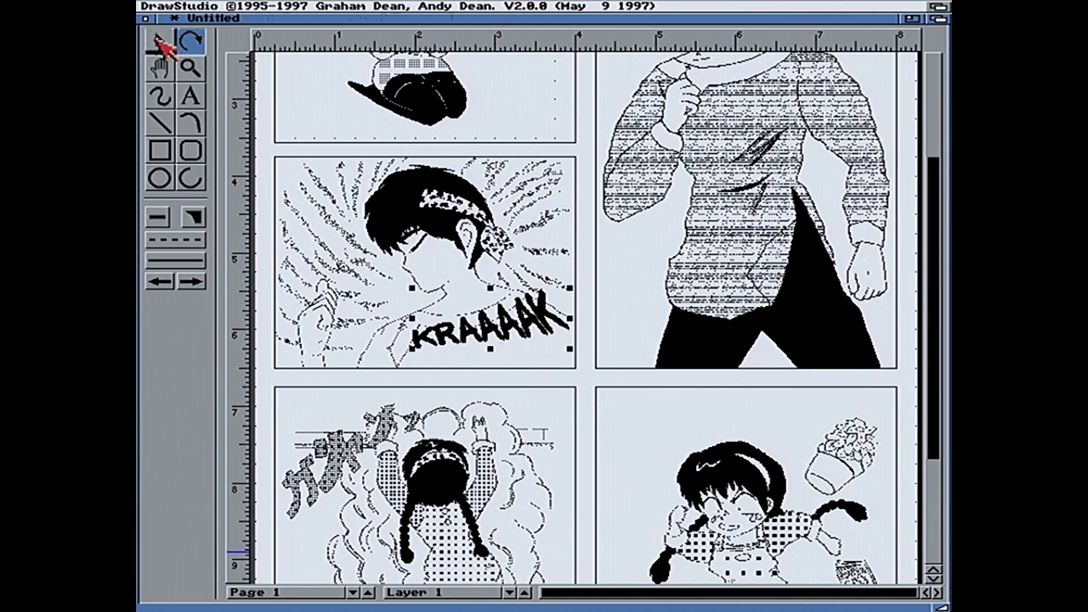
pyautogui.click(162, 41)
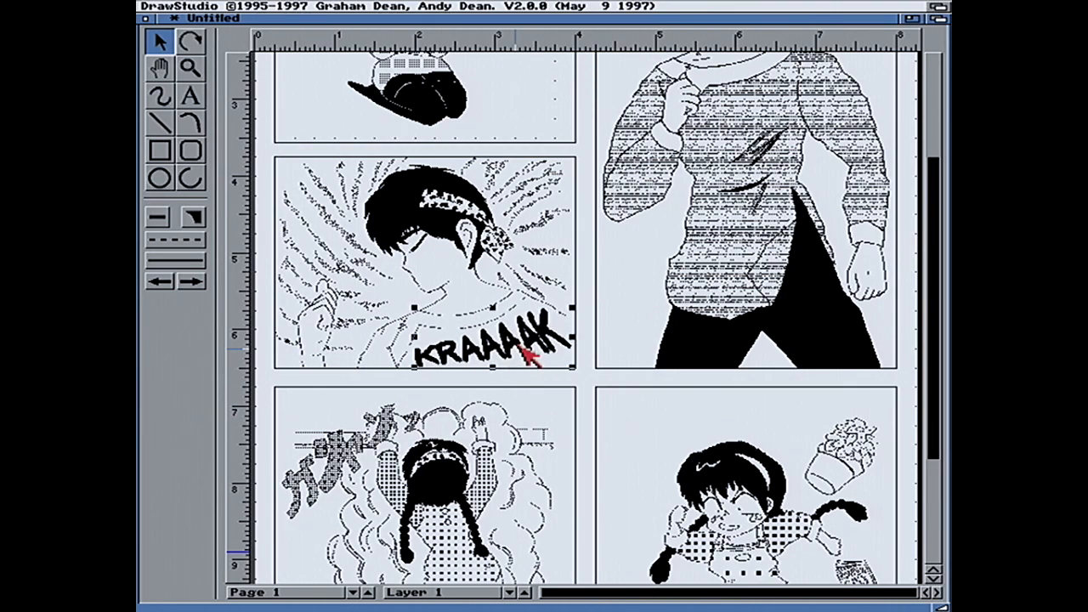
pyautogui.click(287, 7)
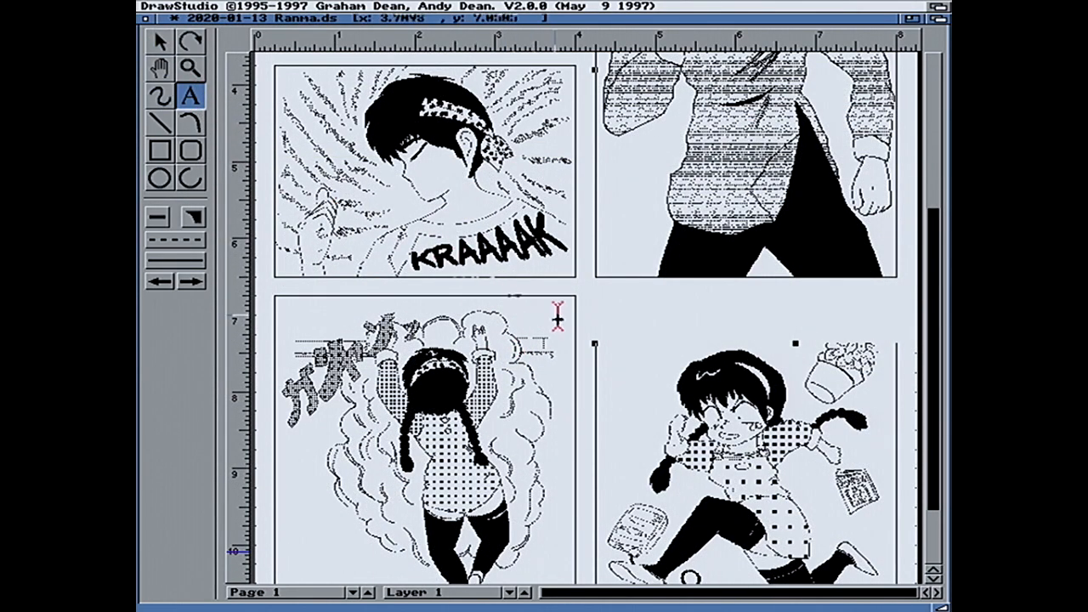
pyautogui.moveTo(633, 388)
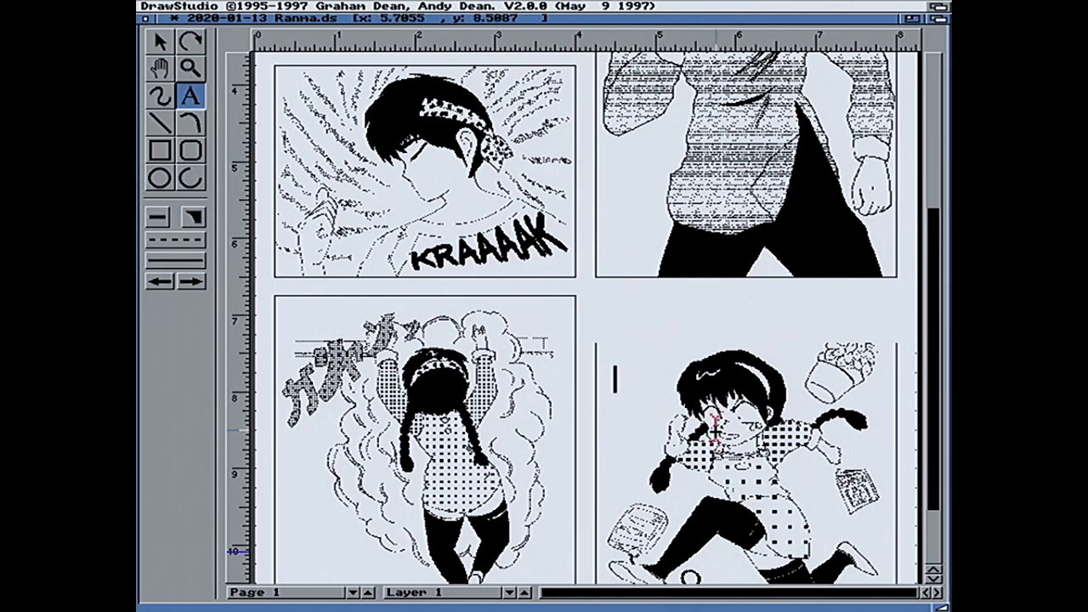
# - Add shout text in the bottom-right panel reading RYOGA YOU, set in the Komikaland comic font
pyautogui.write('Dummy')
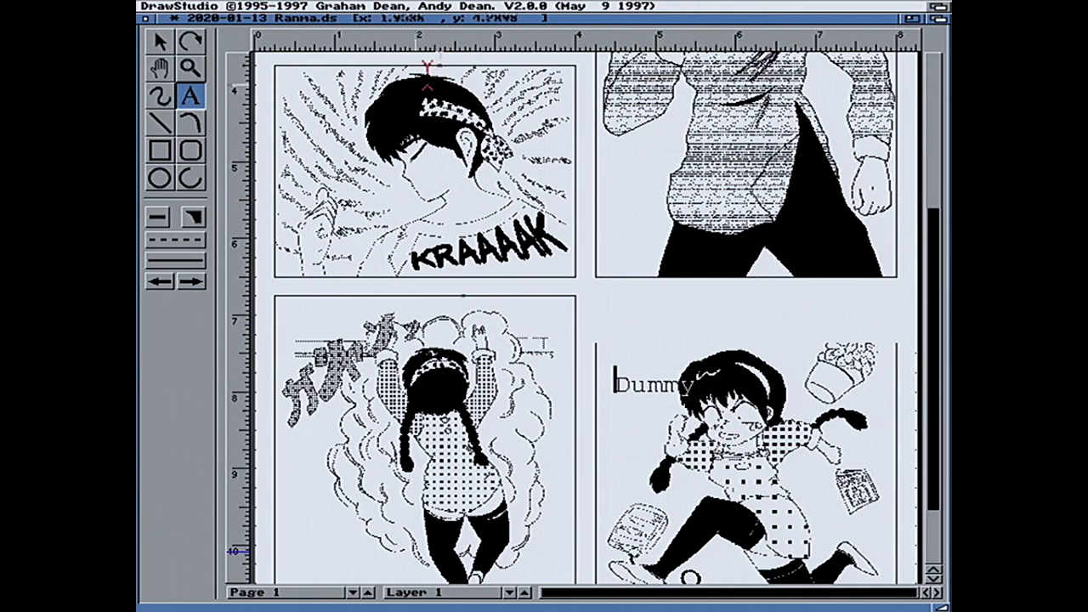
pyautogui.click(507, 7)
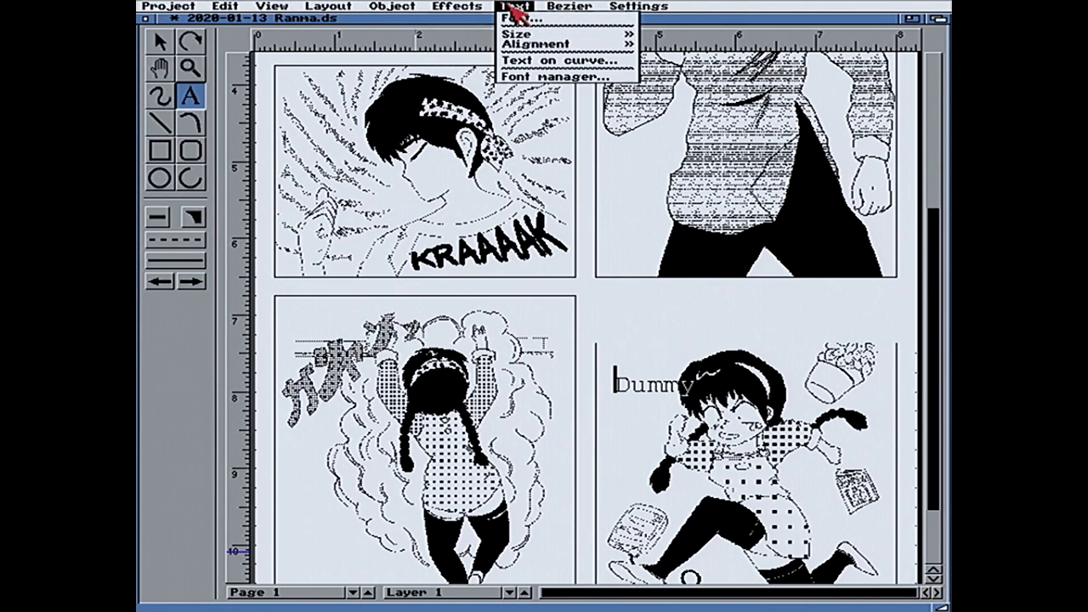
pyautogui.click(519, 19)
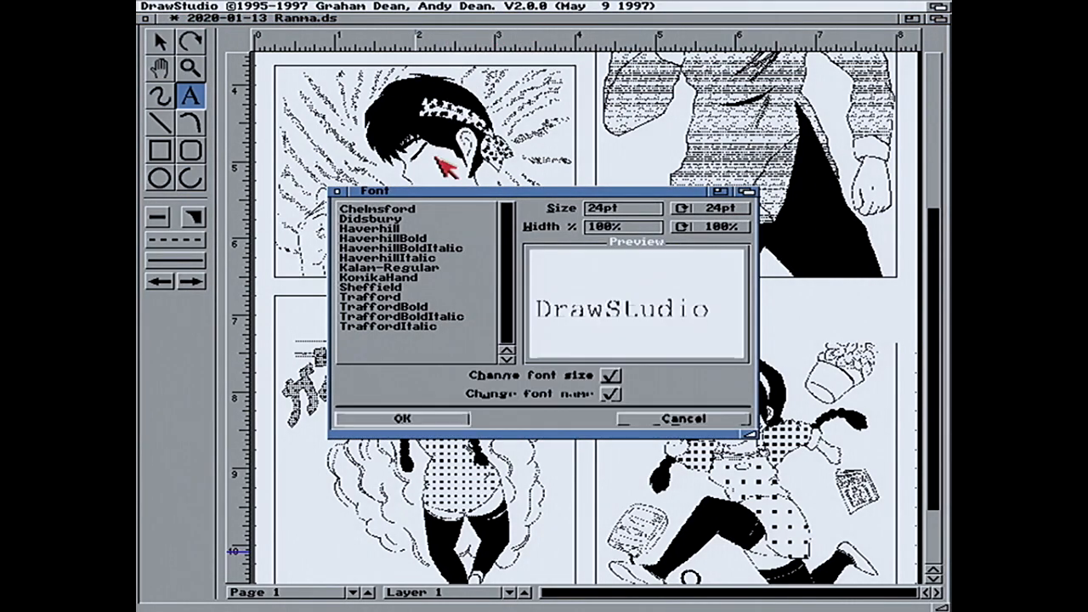
pyautogui.click(381, 278)
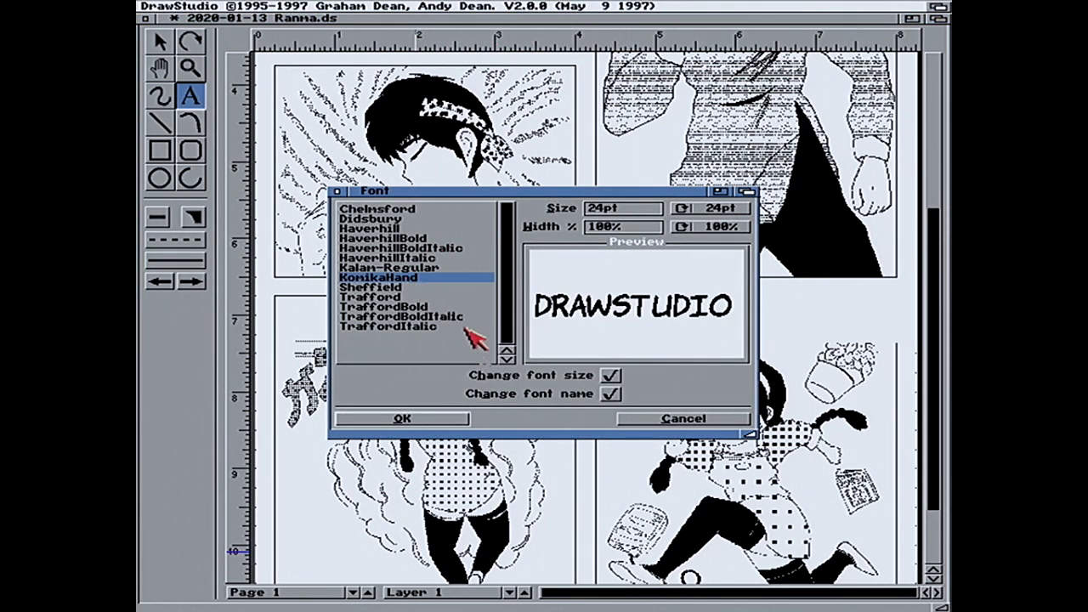
pyautogui.click(401, 418)
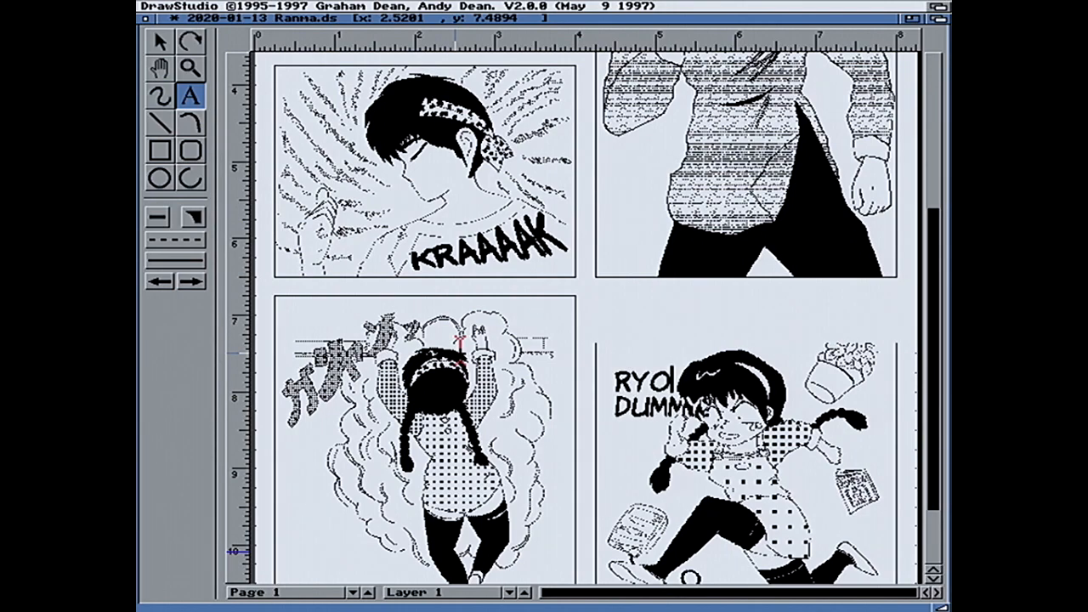
pyautogui.write('GA YOU')
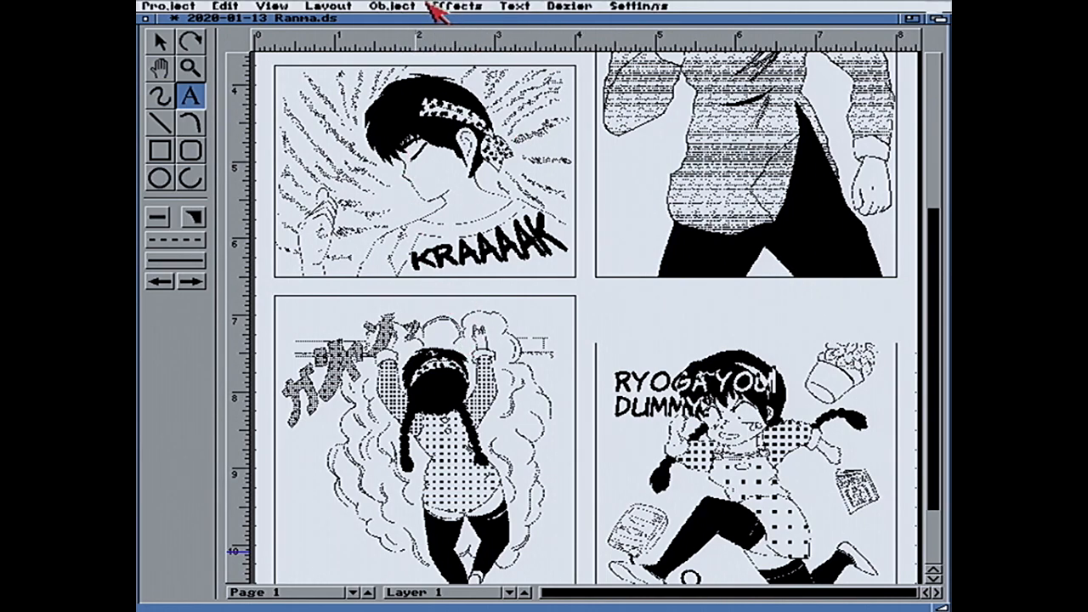
pyautogui.click(513, 6)
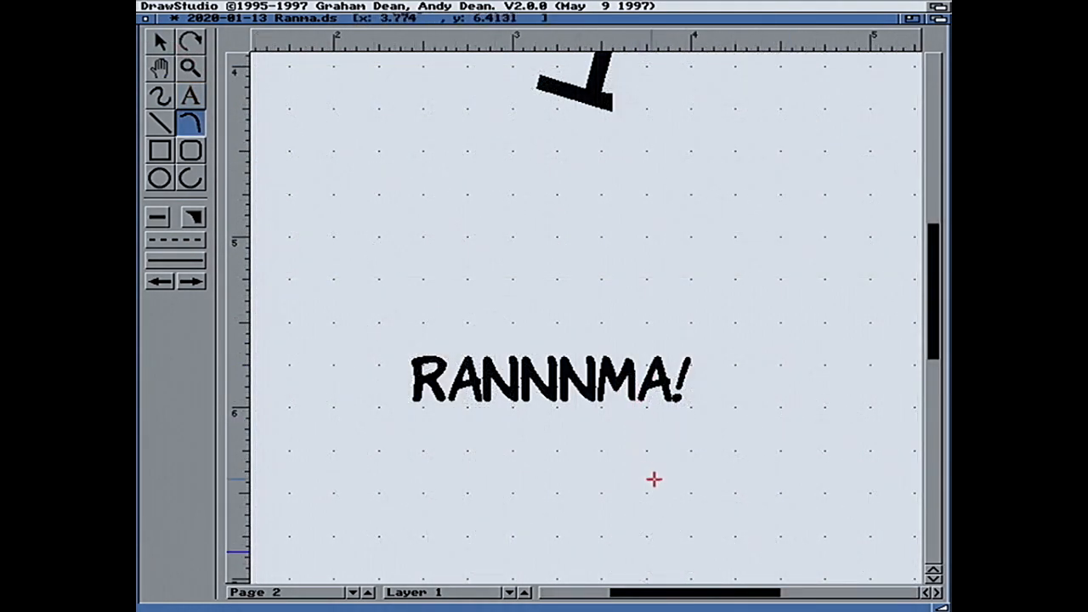
pyautogui.moveTo(679, 480)
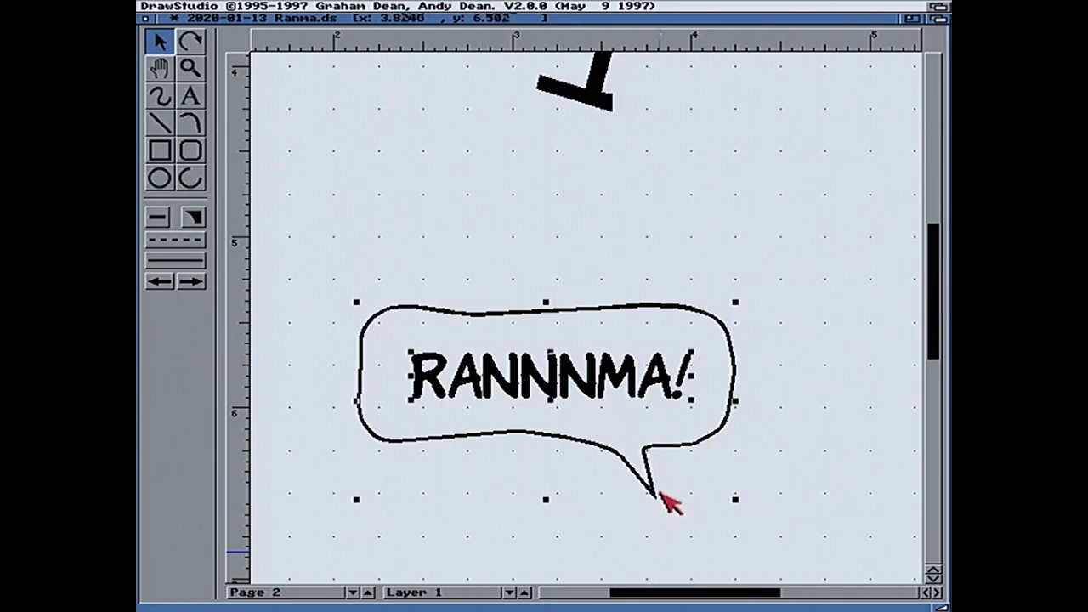
# - Finish the RANNNMA! bubble via the editing menu and move to another page of the document
pyautogui.rightClick(667, 502)
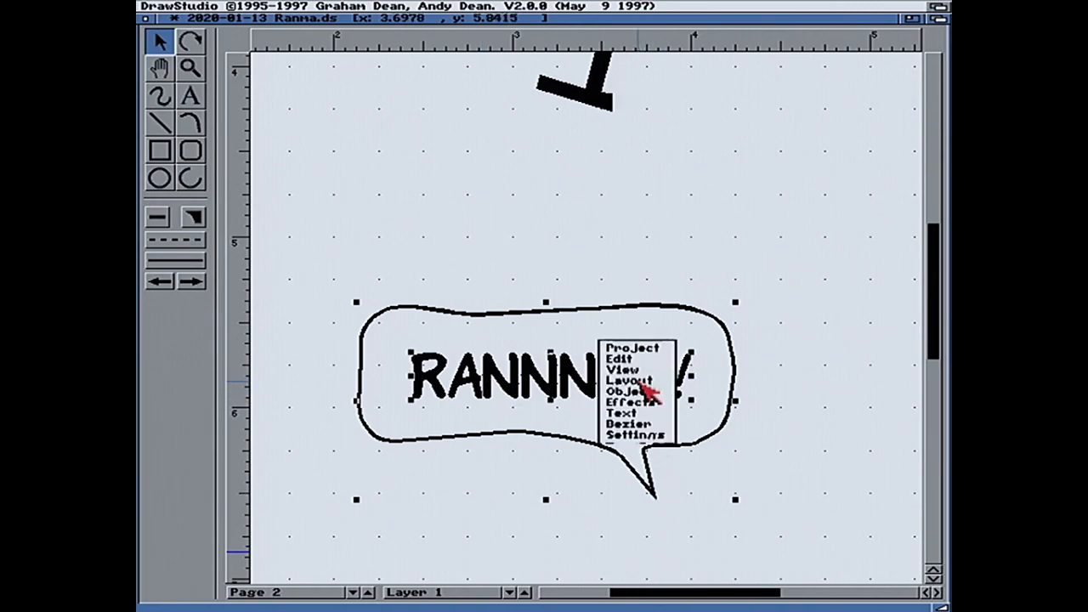
pyautogui.click(620, 361)
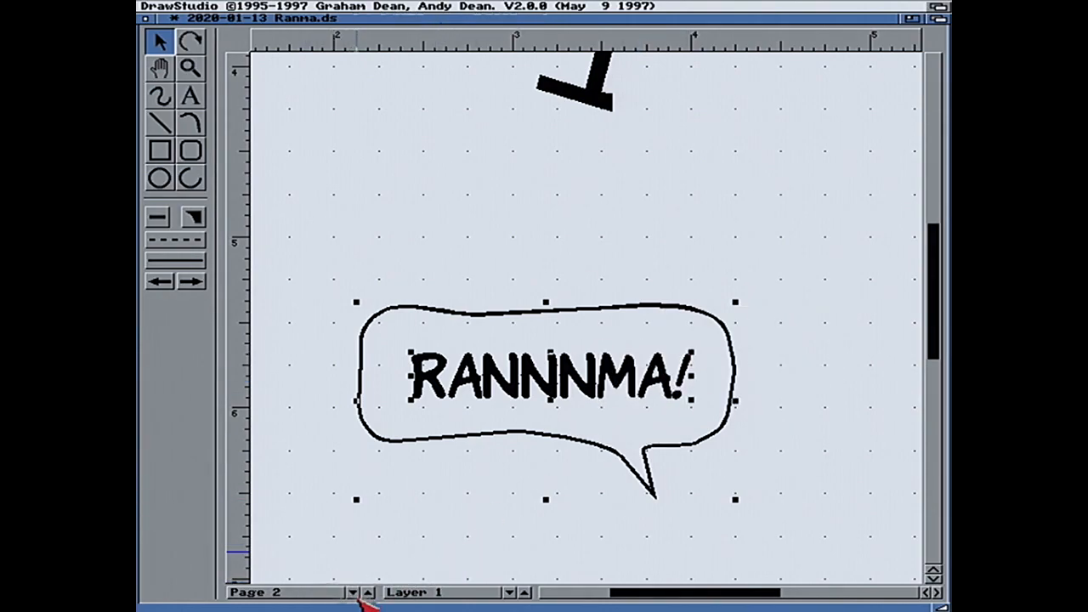
pyautogui.click(352, 591)
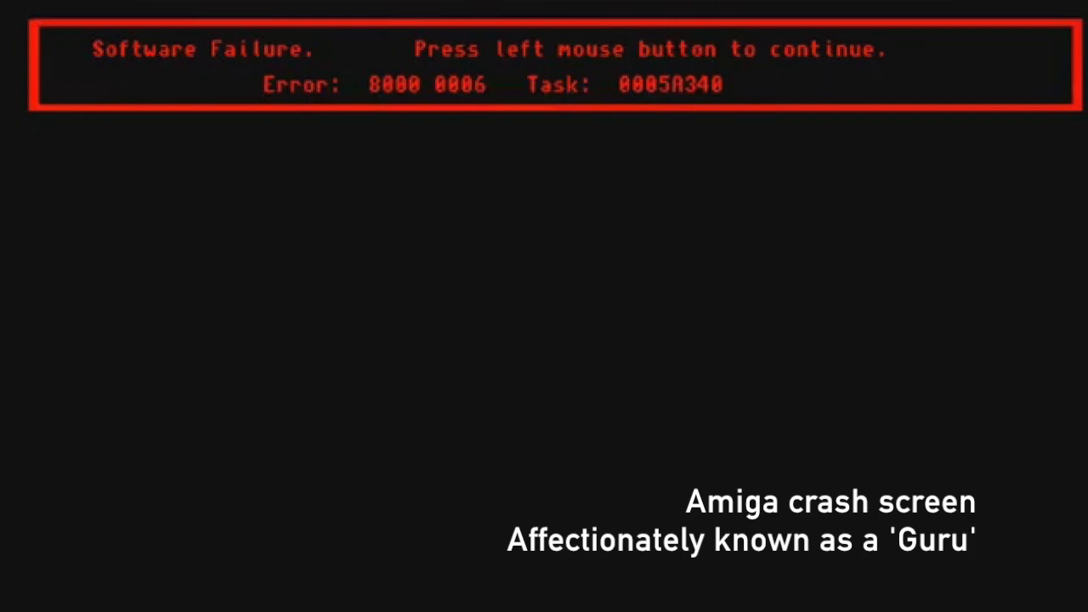
# - Dismiss the mock system-error dialogs and return to page 1 beside the YOIKO bubble
pyautogui.click(544, 306)
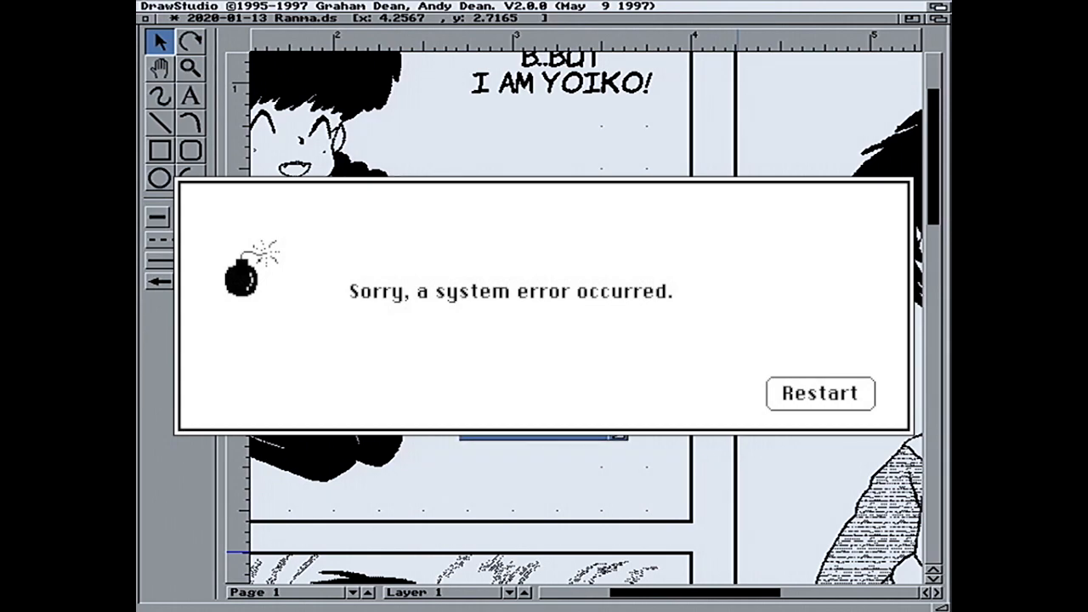
pyautogui.click(820, 395)
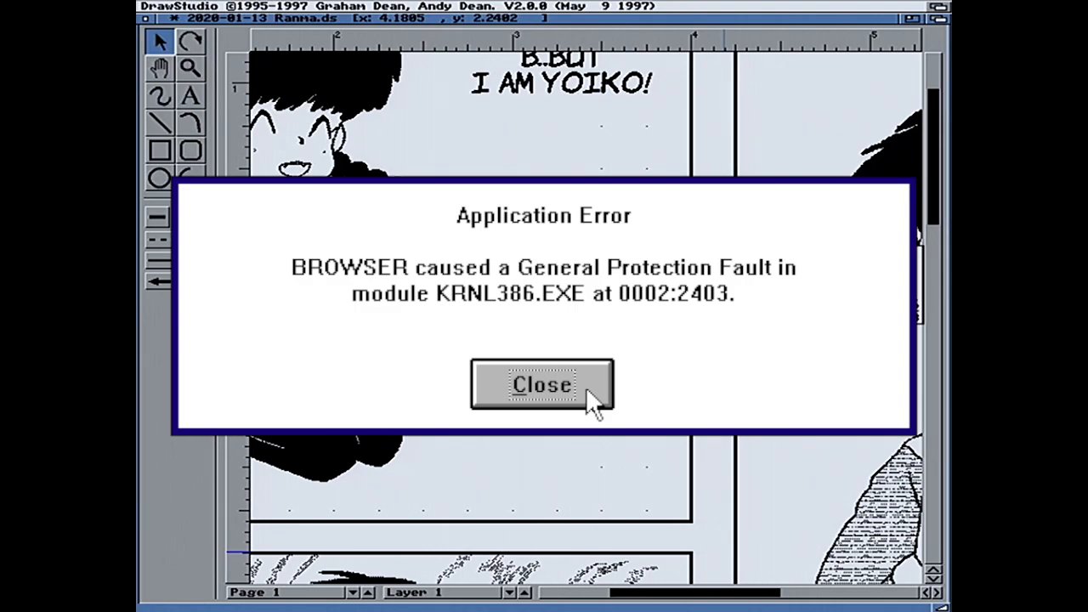
pyautogui.click(541, 385)
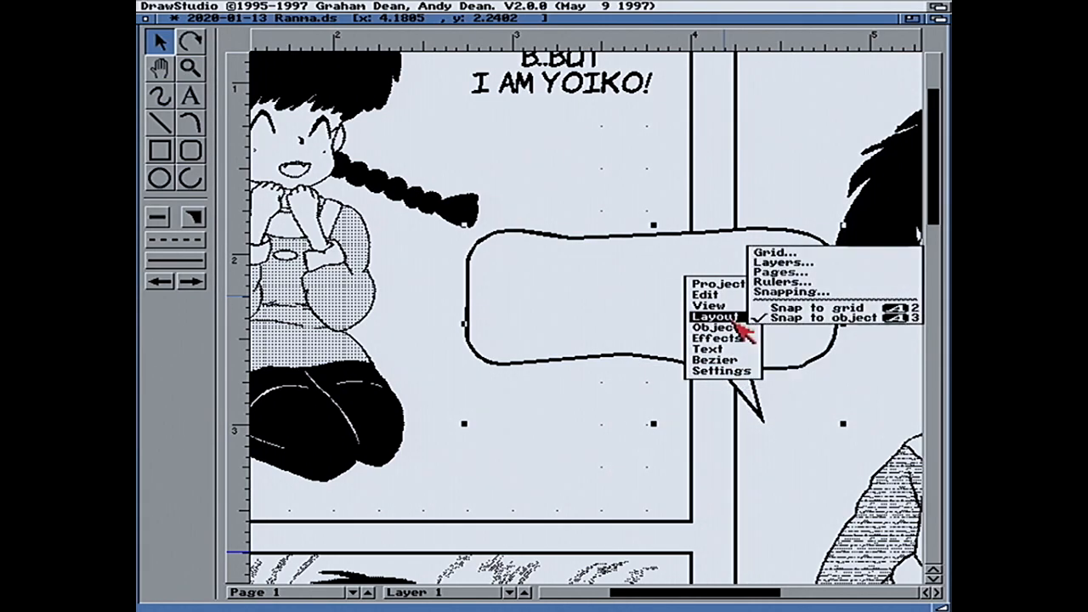
# - Adjust snapping, then drag the YOIKO bubble's bezier points so the outline hugs its text
pyautogui.click(714, 327)
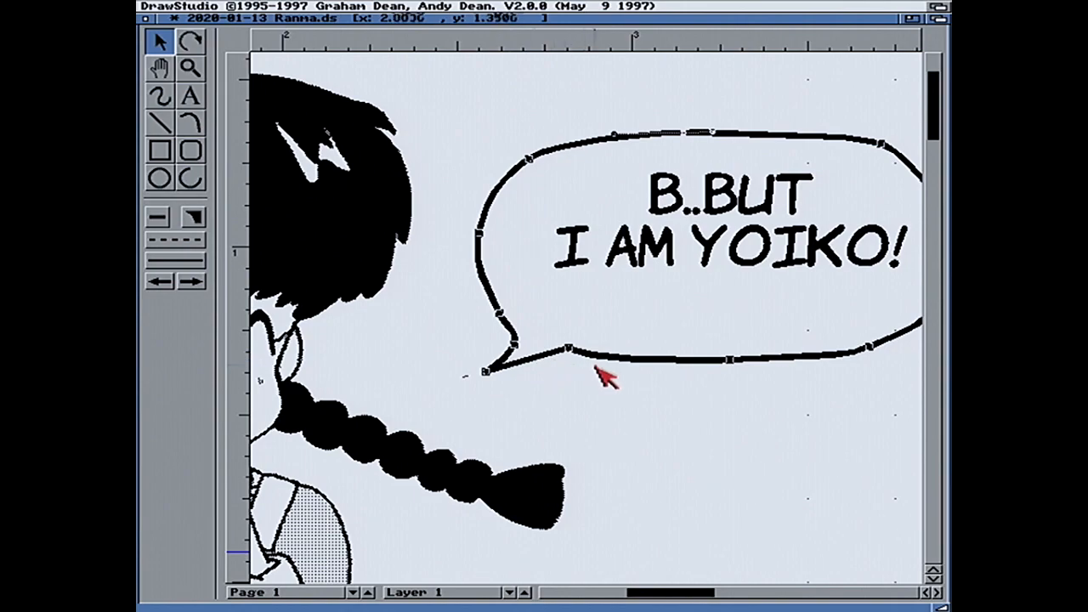
pyautogui.moveTo(858, 183)
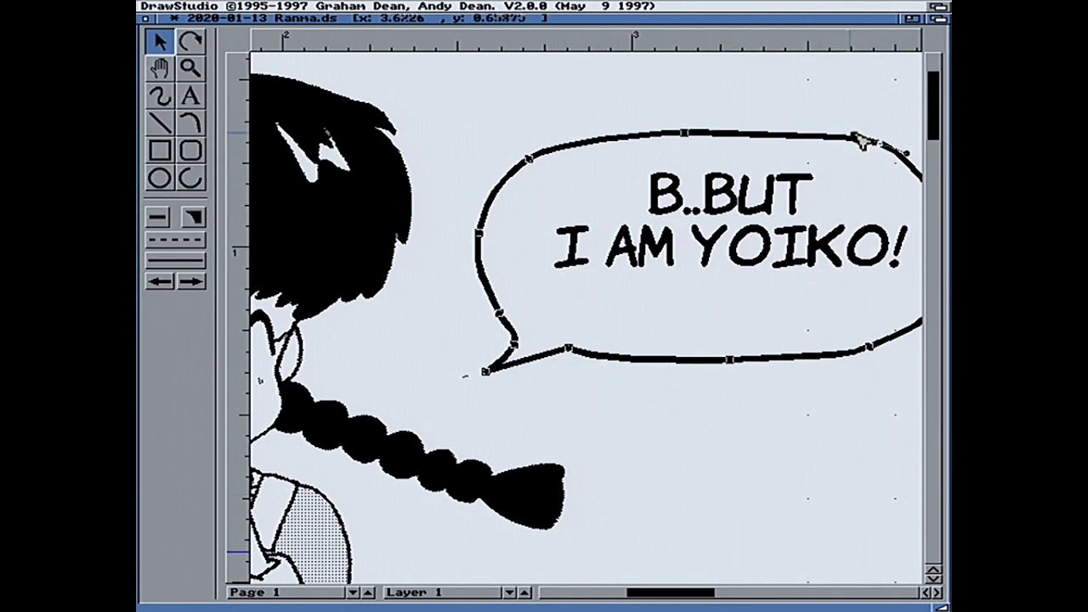
pyautogui.moveTo(858, 139); pyautogui.dragTo(800, 133)
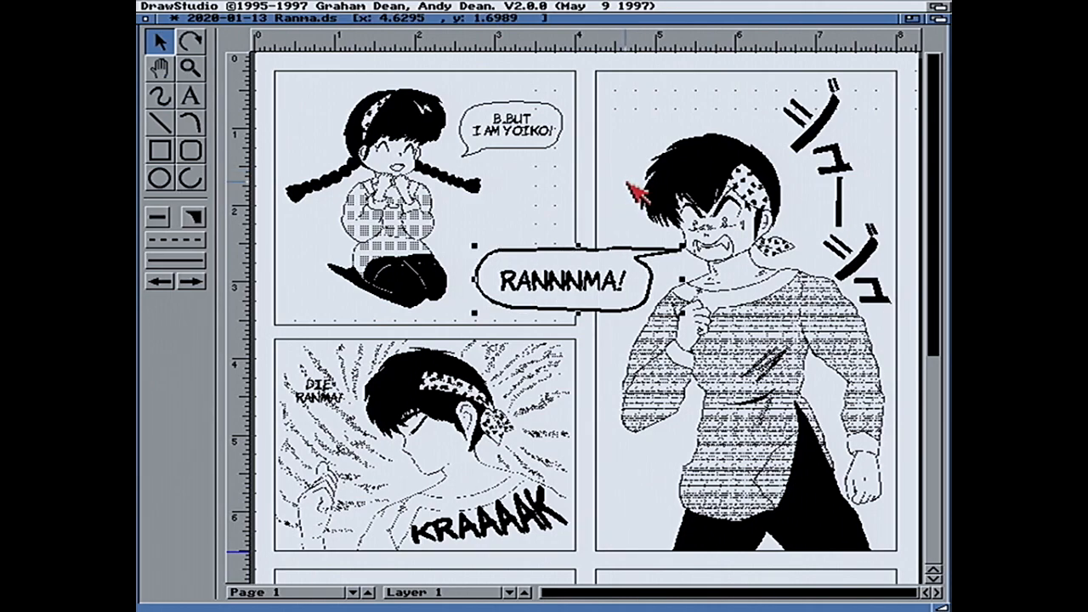
pyautogui.moveTo(496, 187)
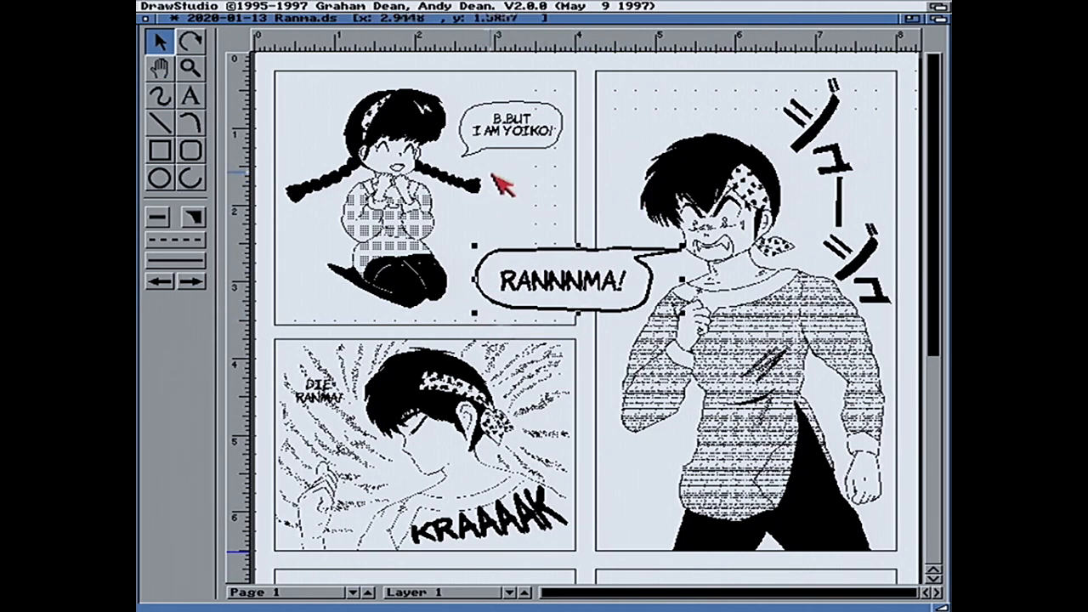
# - Give the KRAAAK bubble a solid white fill with black outline in Object attributes
pyautogui.rightClick(502, 167)
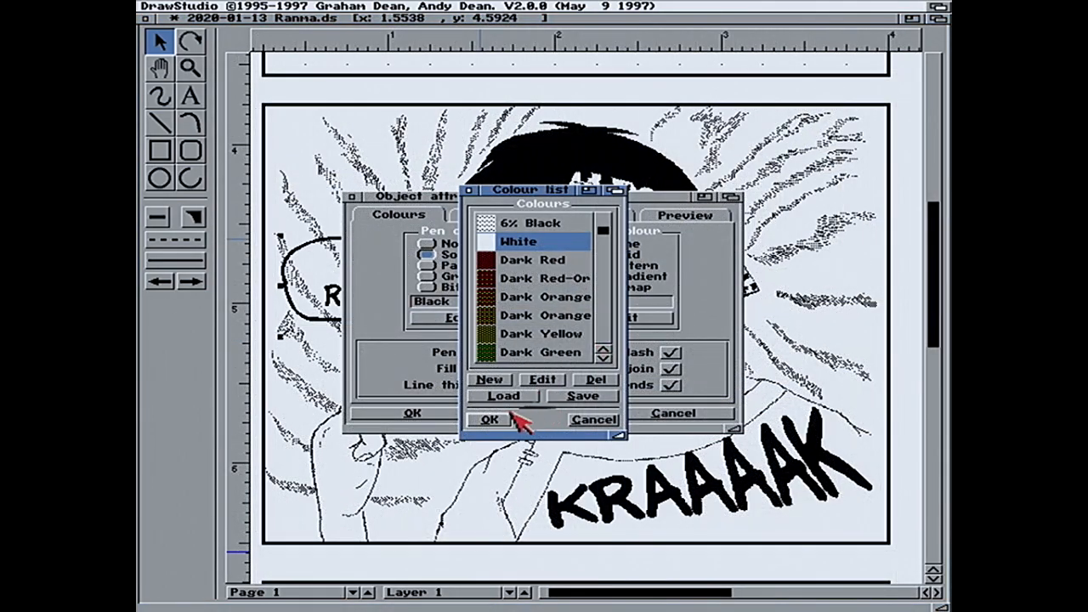
pyautogui.click(490, 419)
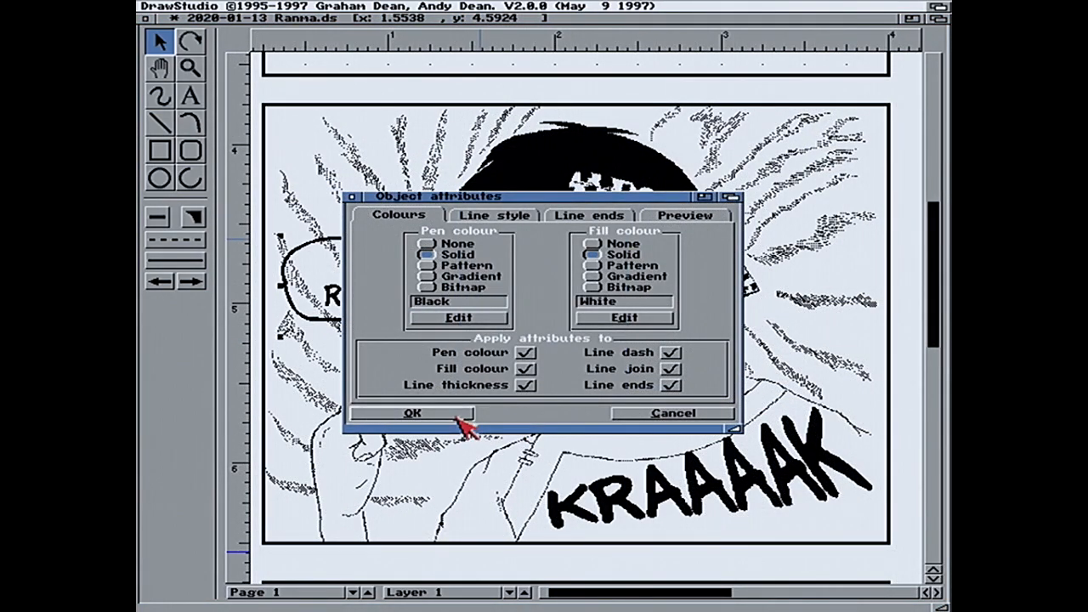
pyautogui.click(413, 414)
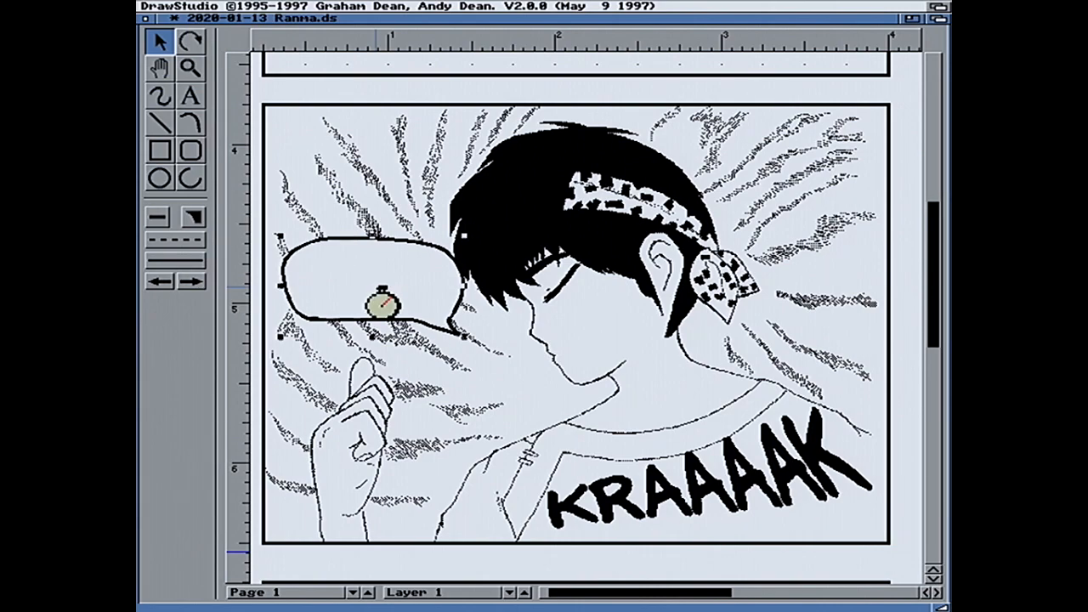
# - Show the finished comic page as a clean full-page view without grid or edit marks
pyautogui.click(330, 7)
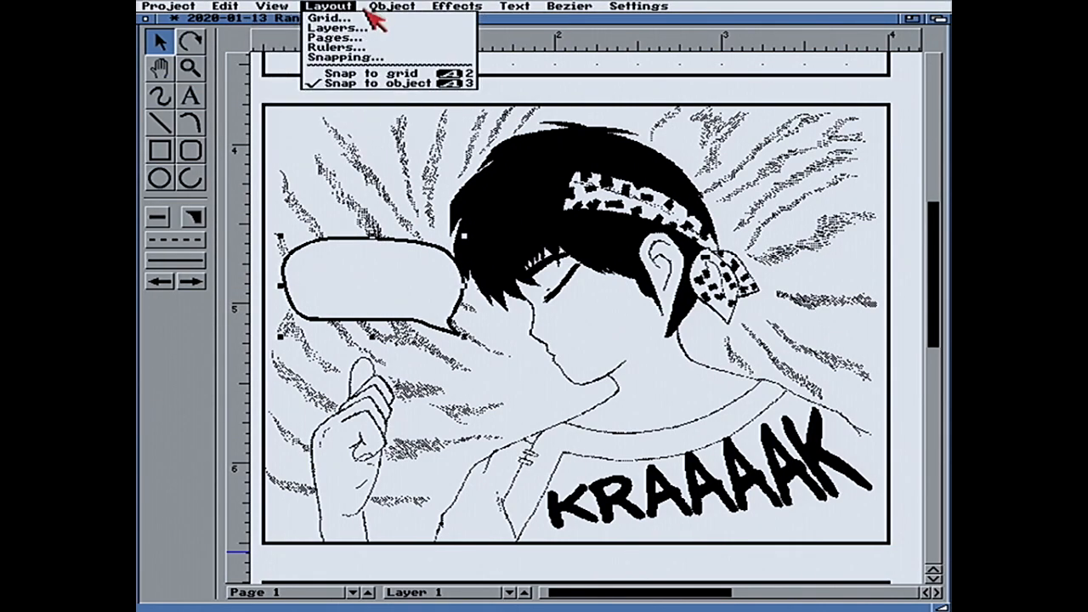
pyautogui.click(270, 7)
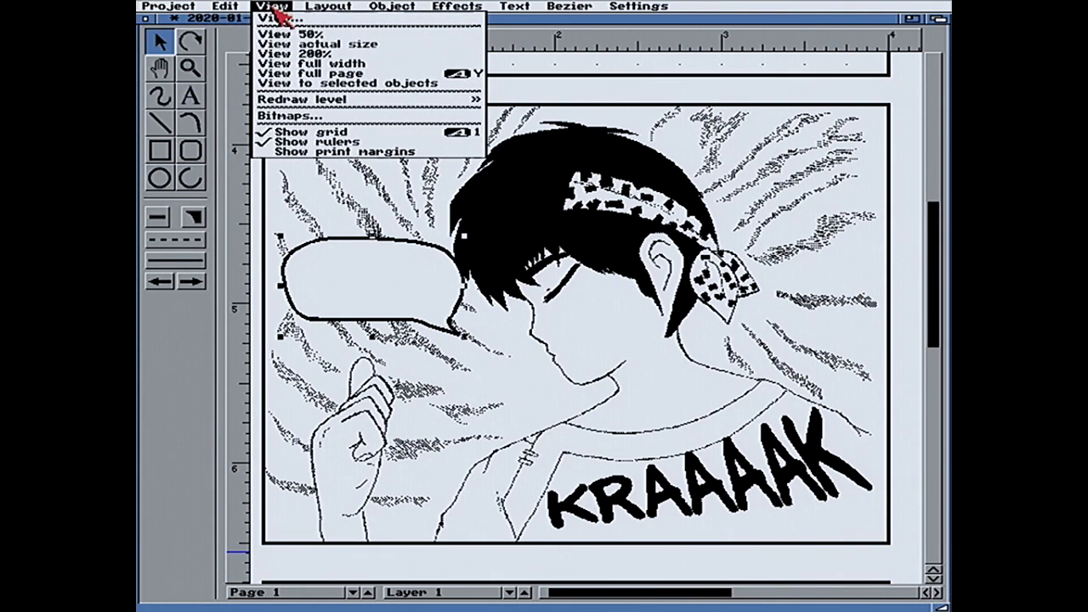
pyautogui.click(391, 6)
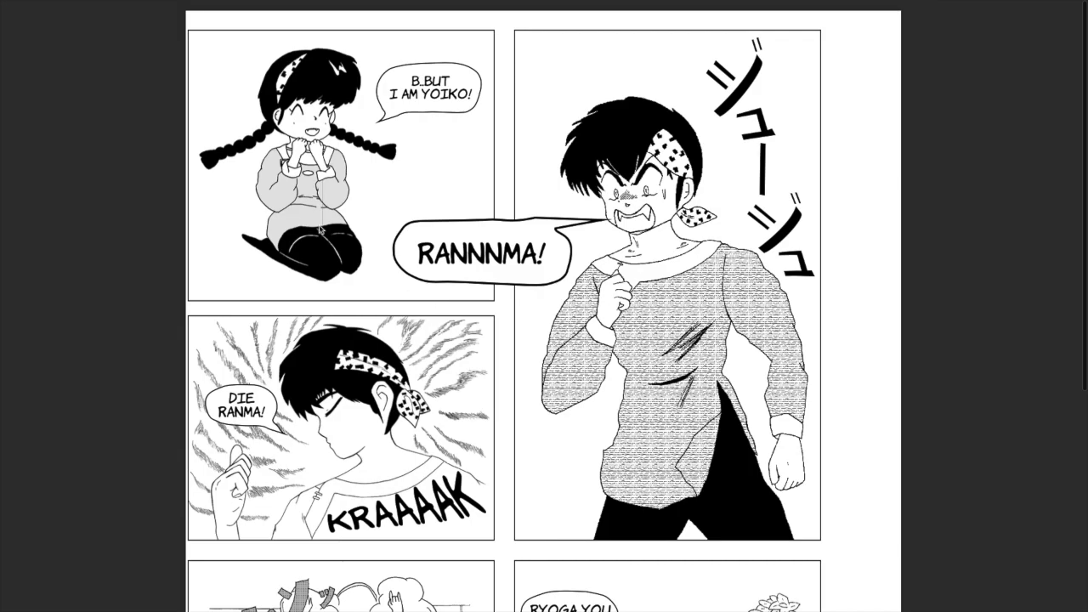
pyautogui.scroll(-3)
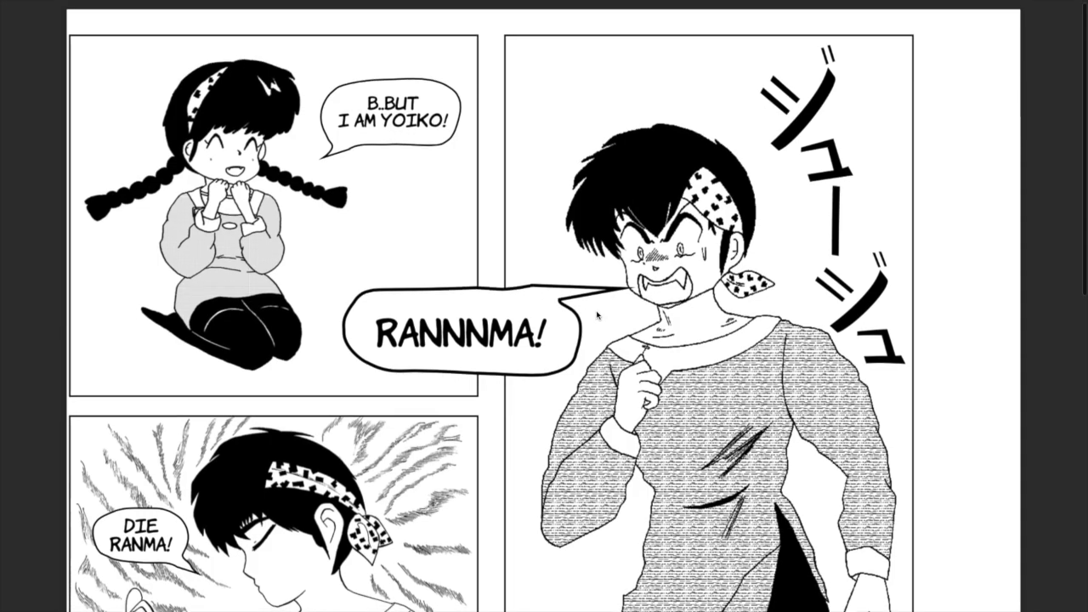
pyautogui.scroll(-3)
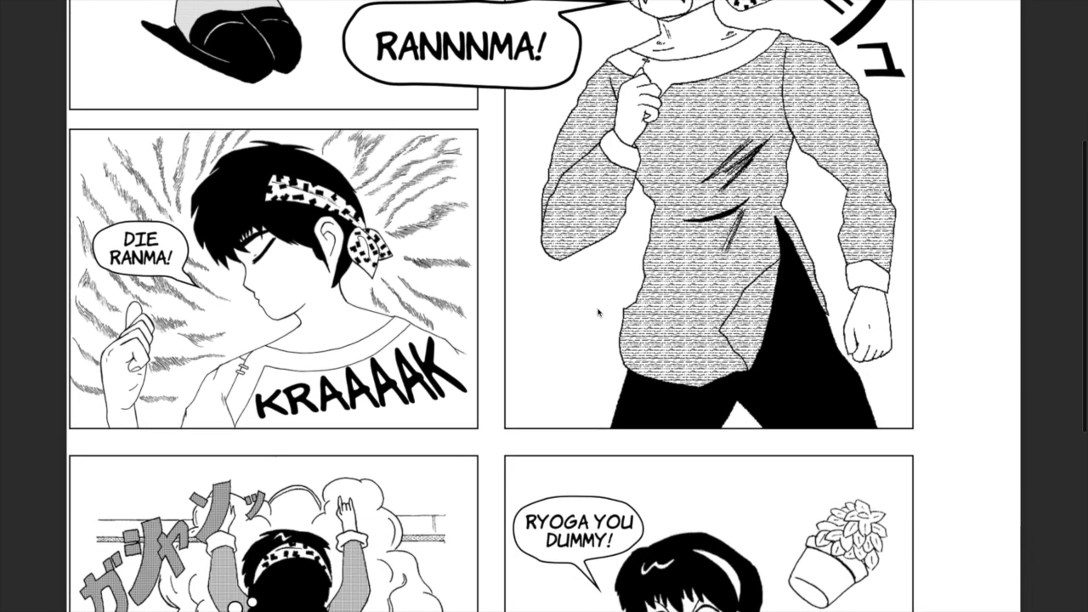
pyautogui.scroll(-3)
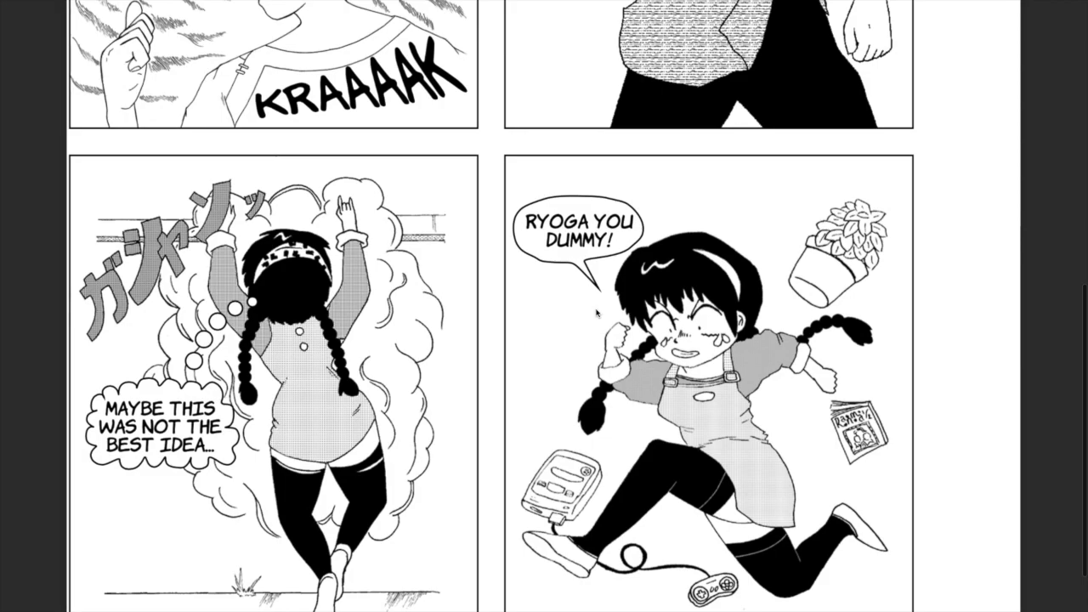
pyautogui.scroll(-3)
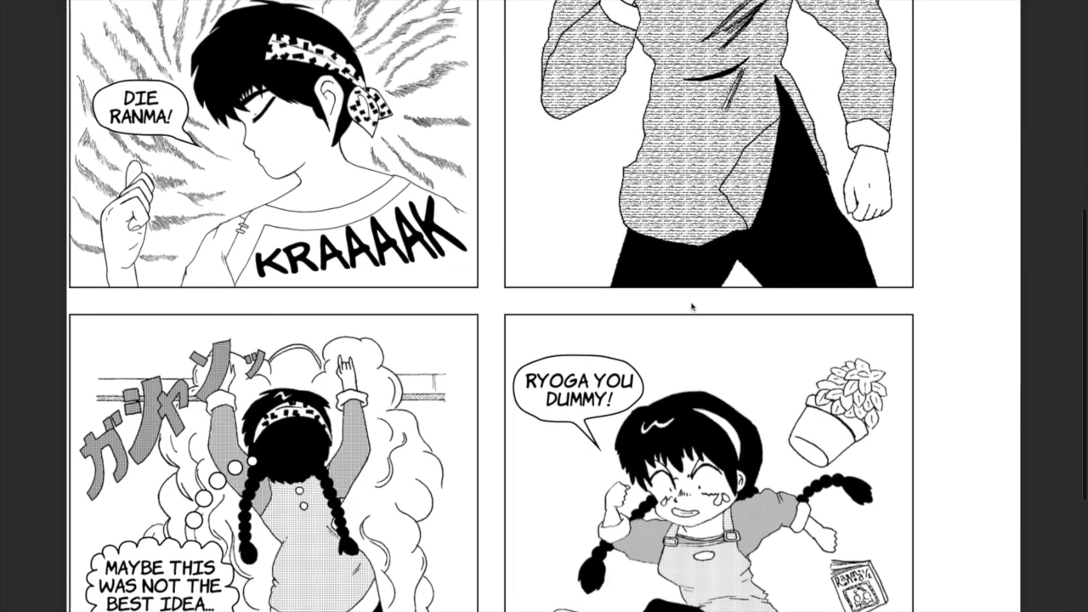
pyautogui.scroll(-3)
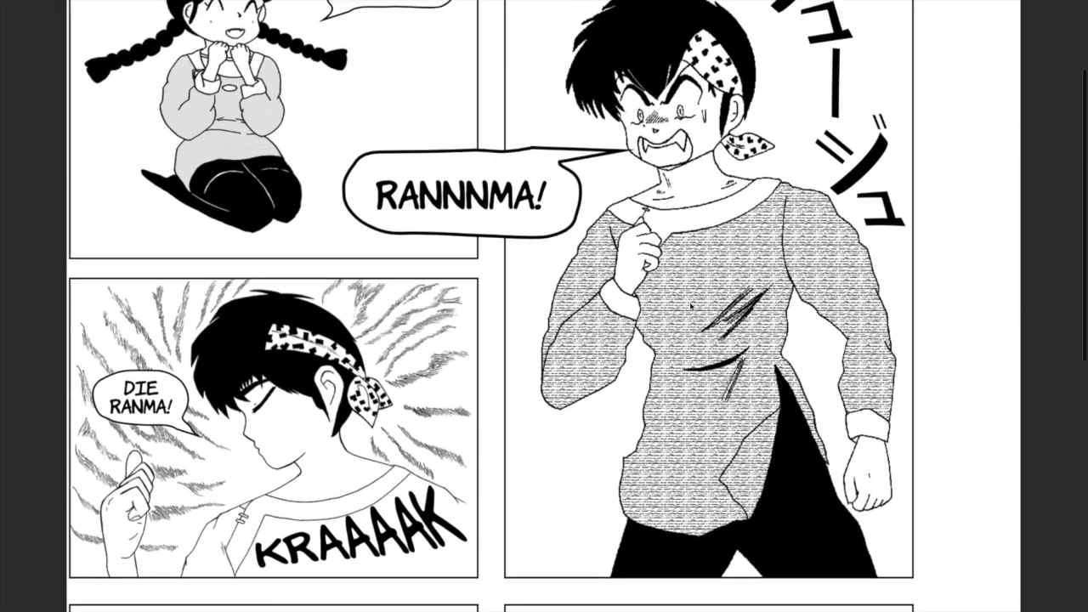
pyautogui.scroll(-3)
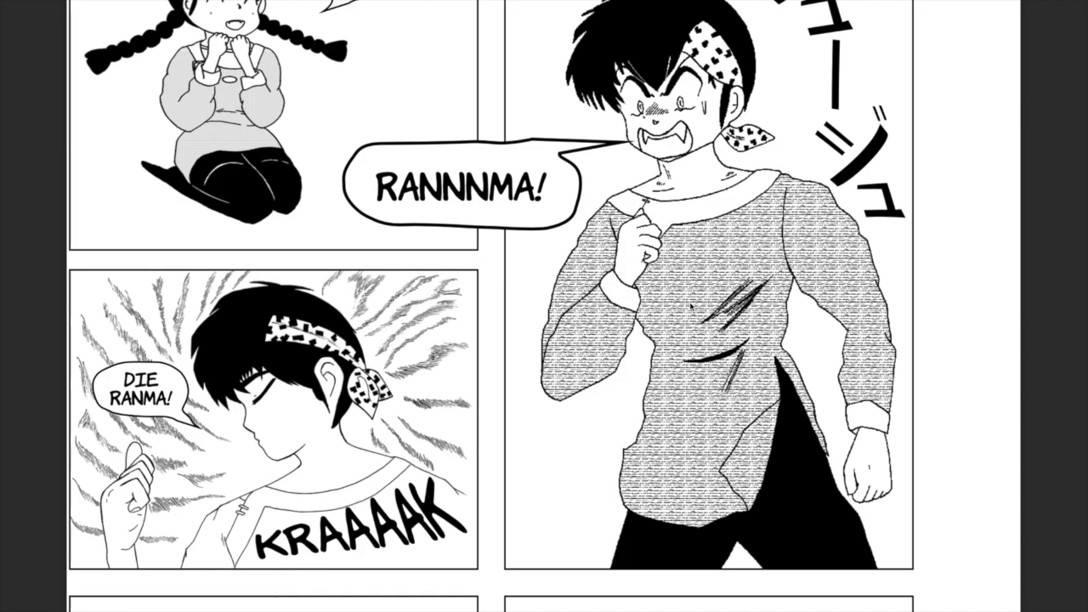
pyautogui.moveTo(691, 307)
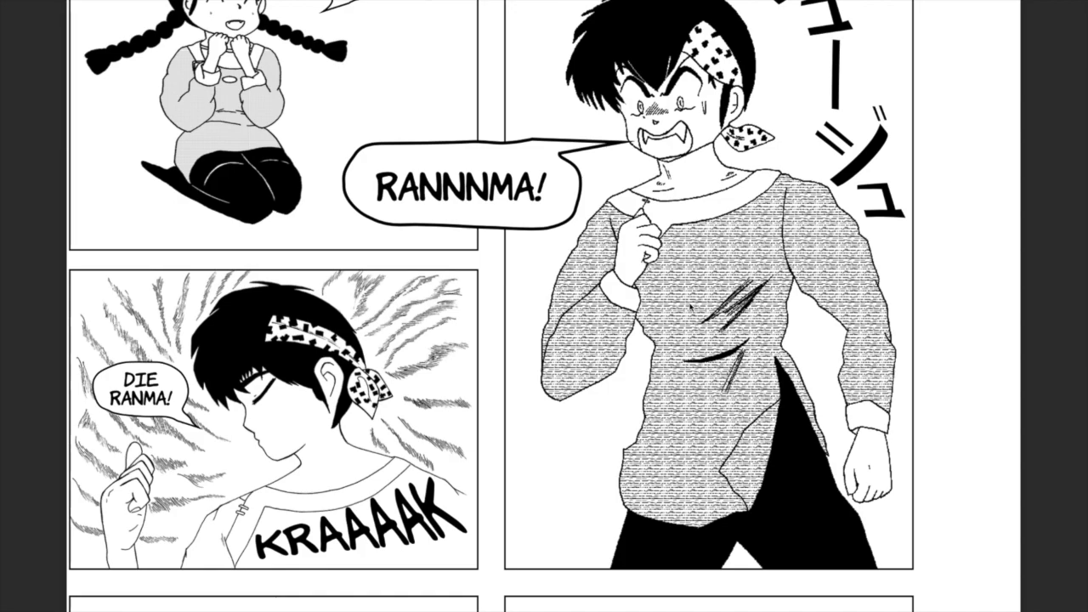
pyautogui.moveTo(700, 304)
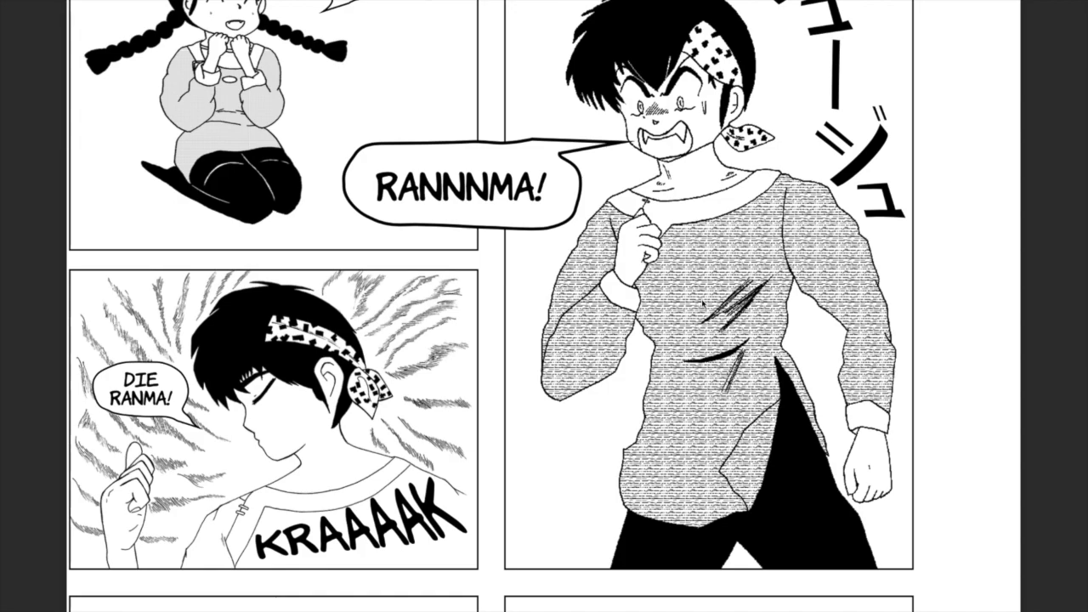
pyautogui.scroll(-3)
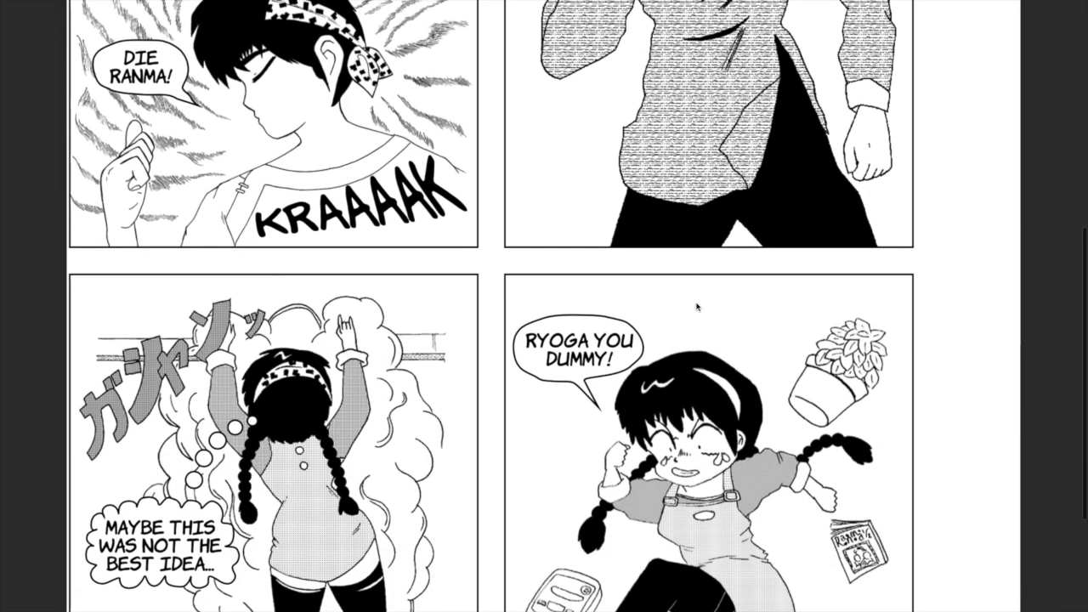
pyautogui.scroll(-3)
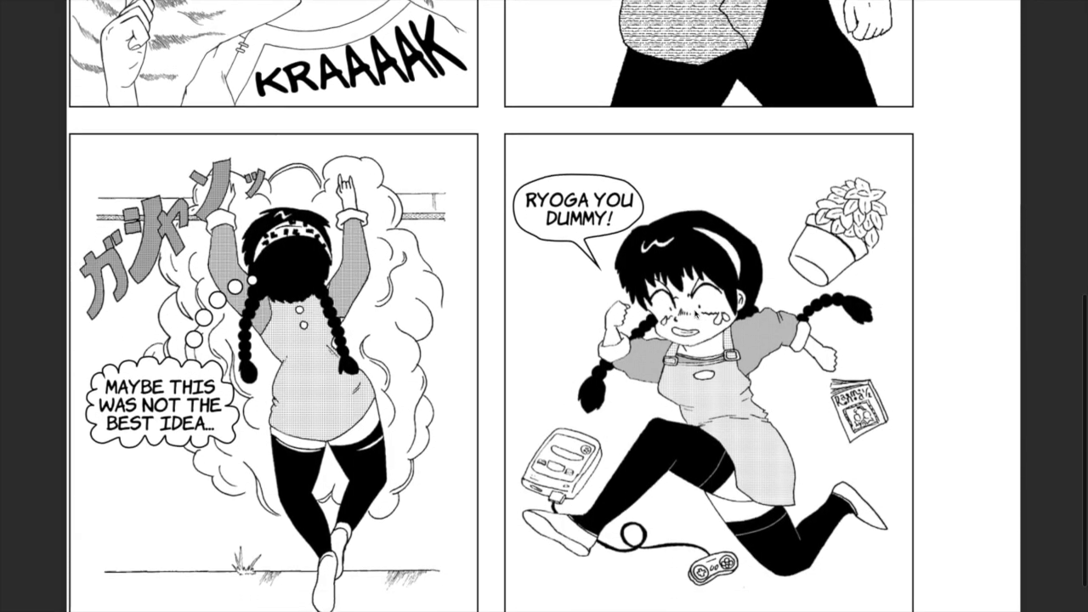